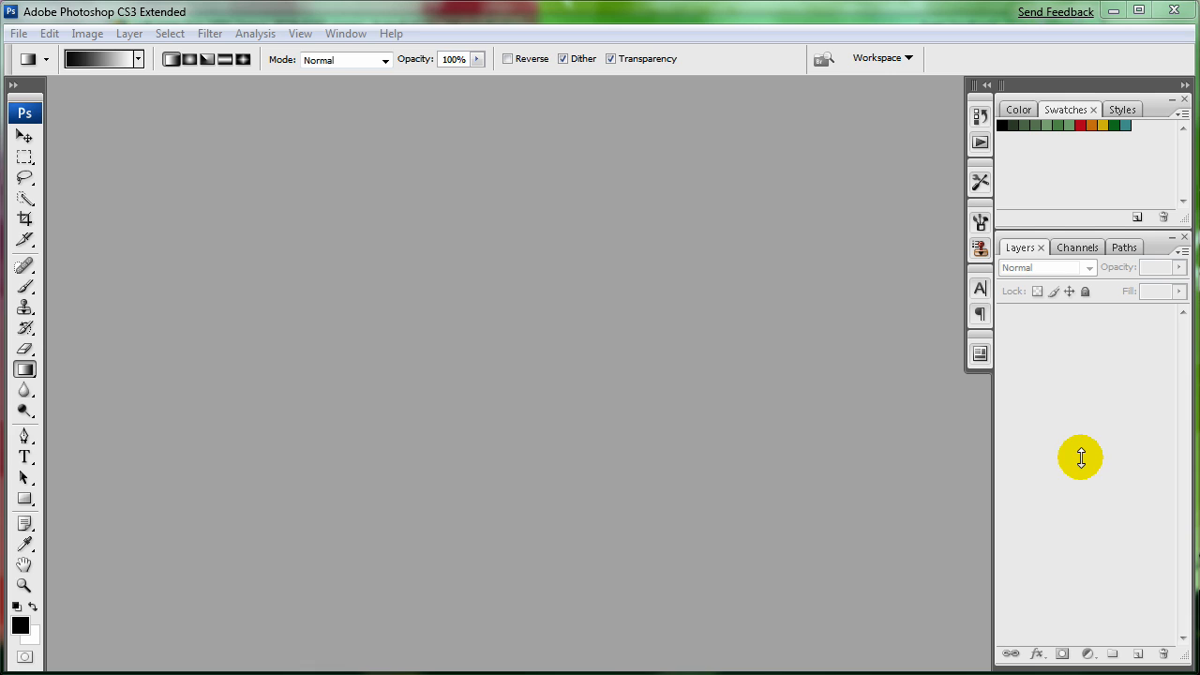
pyautogui.moveTo(443, 354)
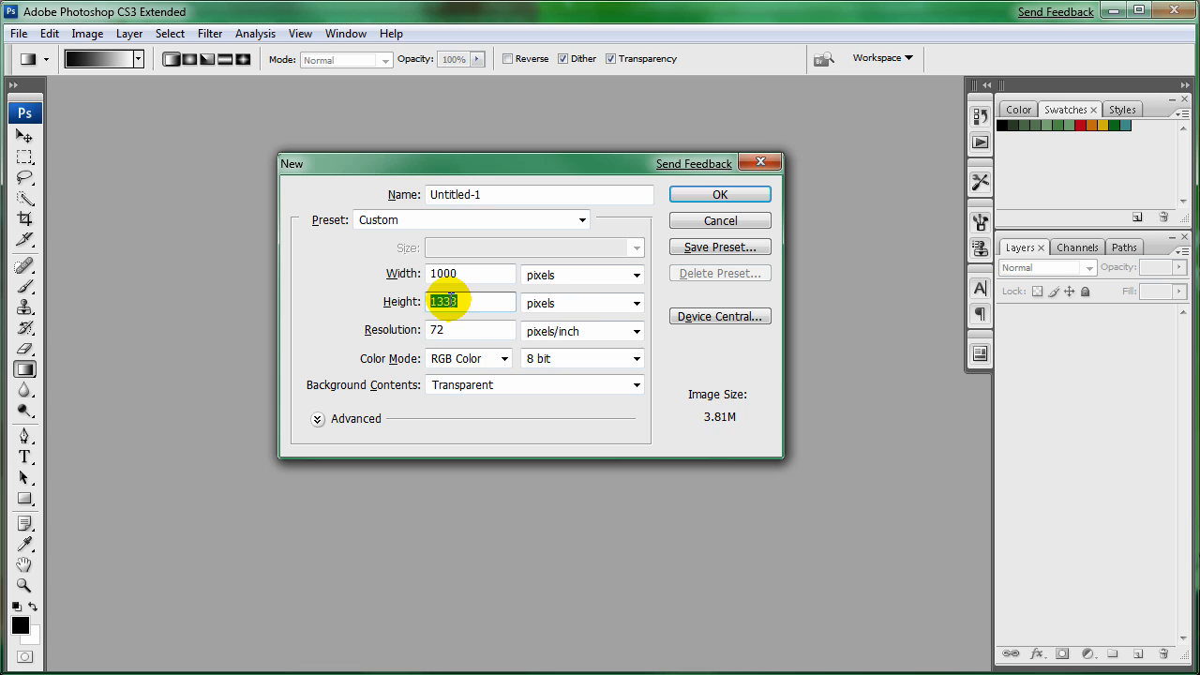
# Step: Create a new 1000×960 transparent document with foreground d27701 orange and background ddba01 yellow
pyautogui.write('960')
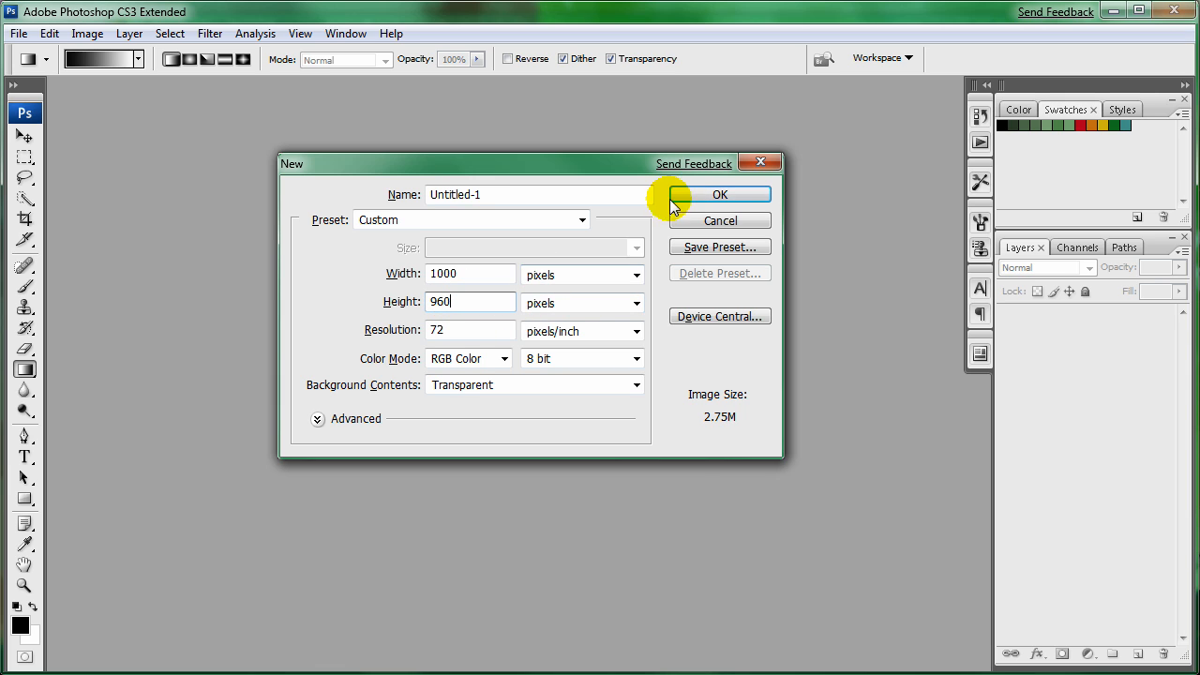
pyautogui.click(720, 193)
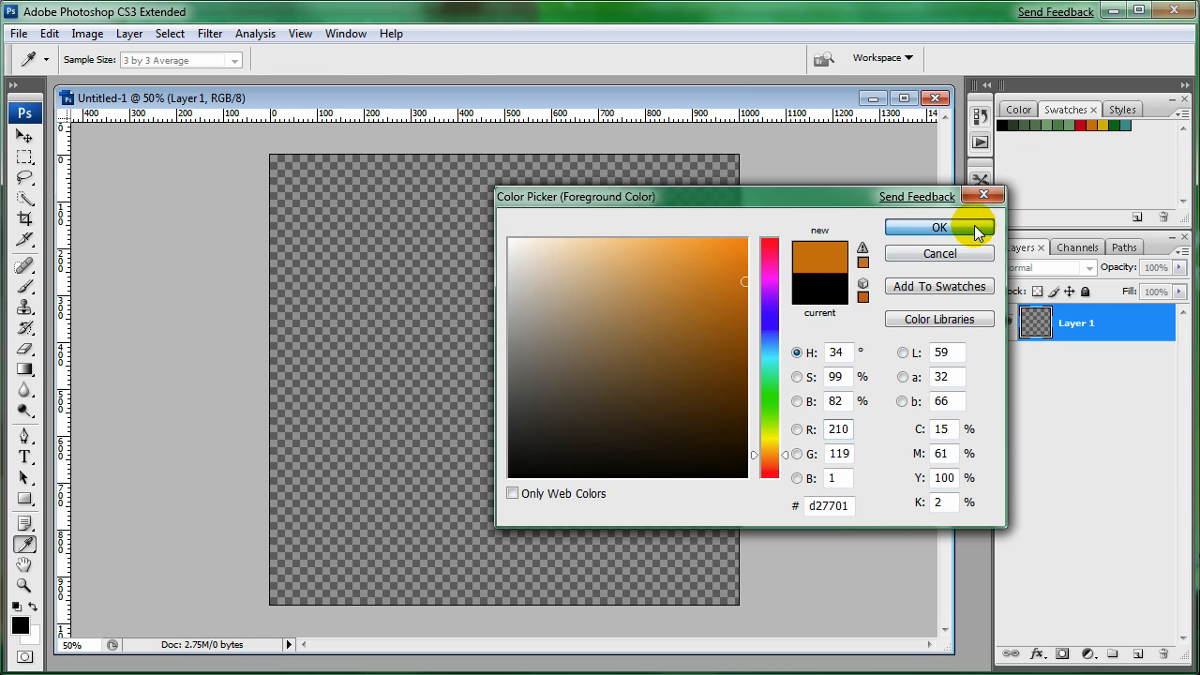
pyautogui.click(937, 227)
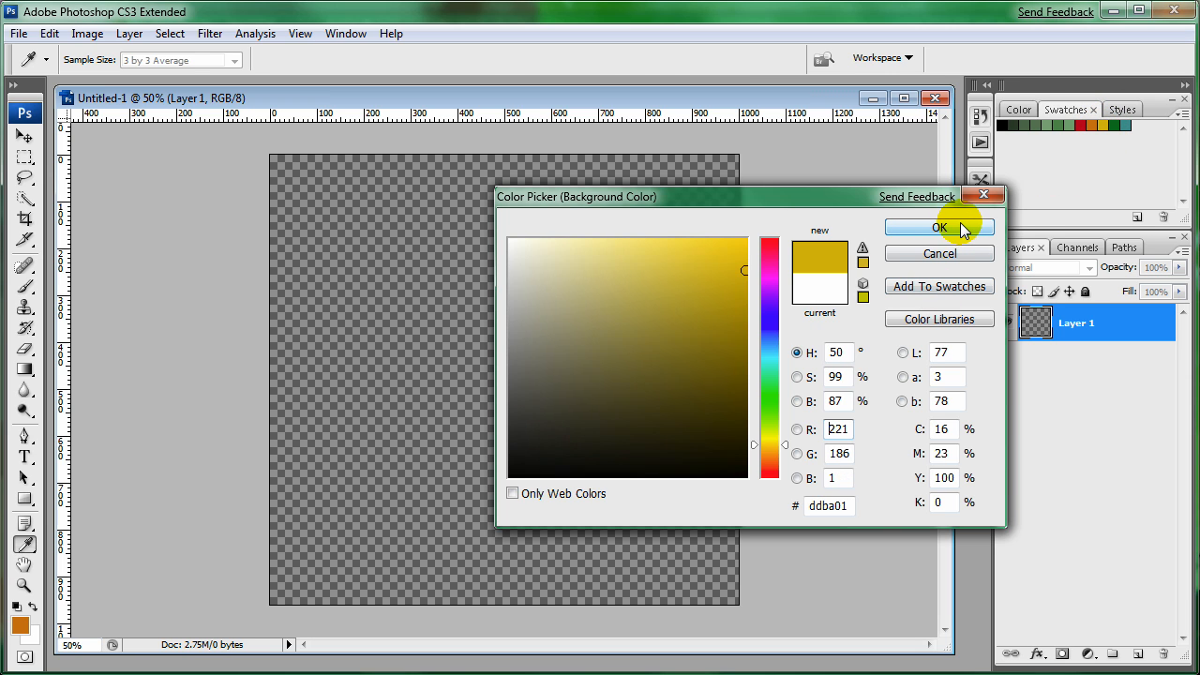
pyautogui.click(938, 227)
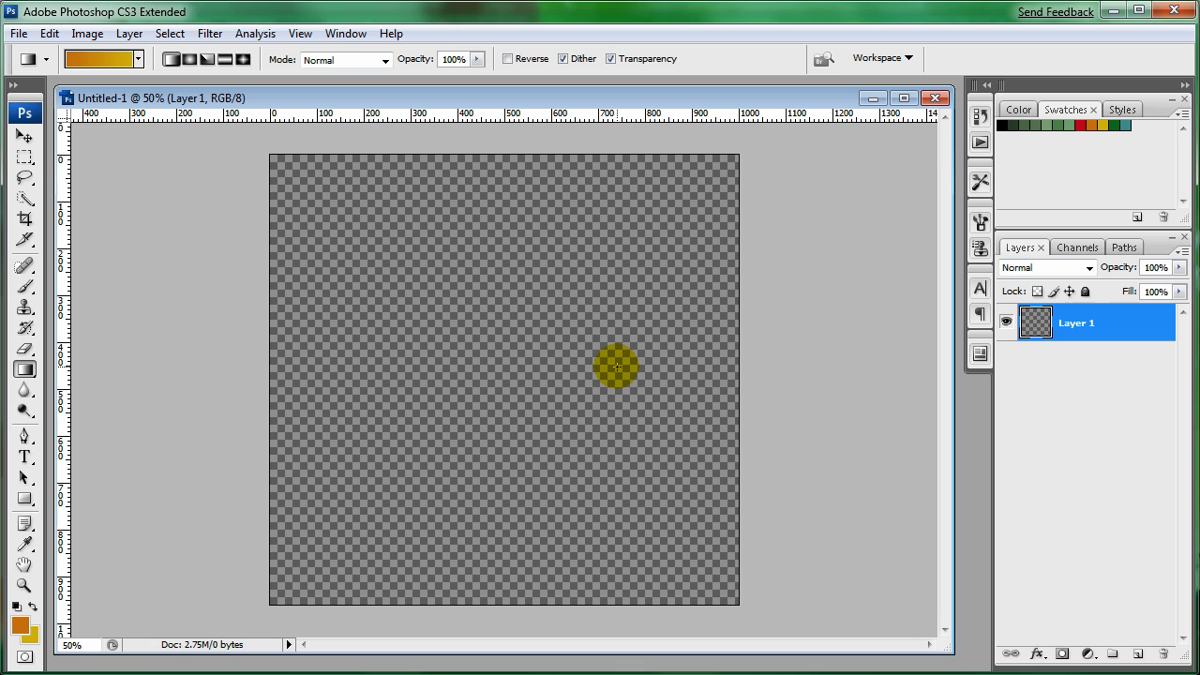
# Step: Fill the layer with a vertical orange-to-yellow gradient
pyautogui.moveTo(615, 366); pyautogui.dragTo(316, 411)
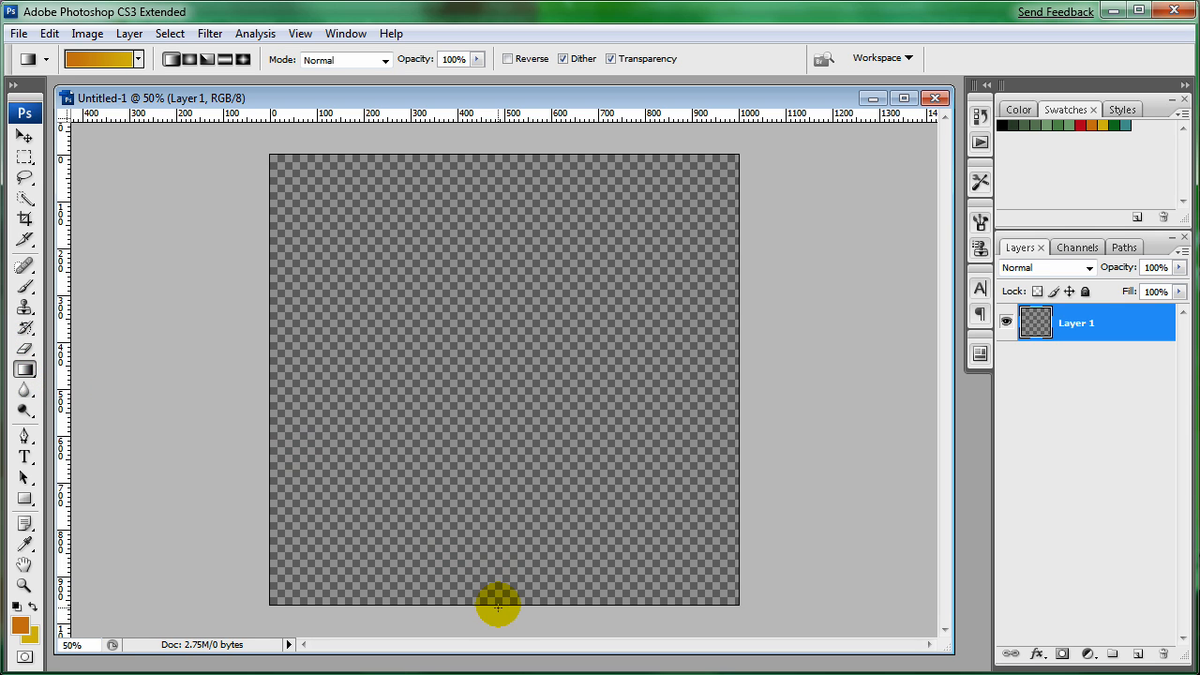
pyautogui.moveTo(499, 604); pyautogui.dragTo(492, 160)
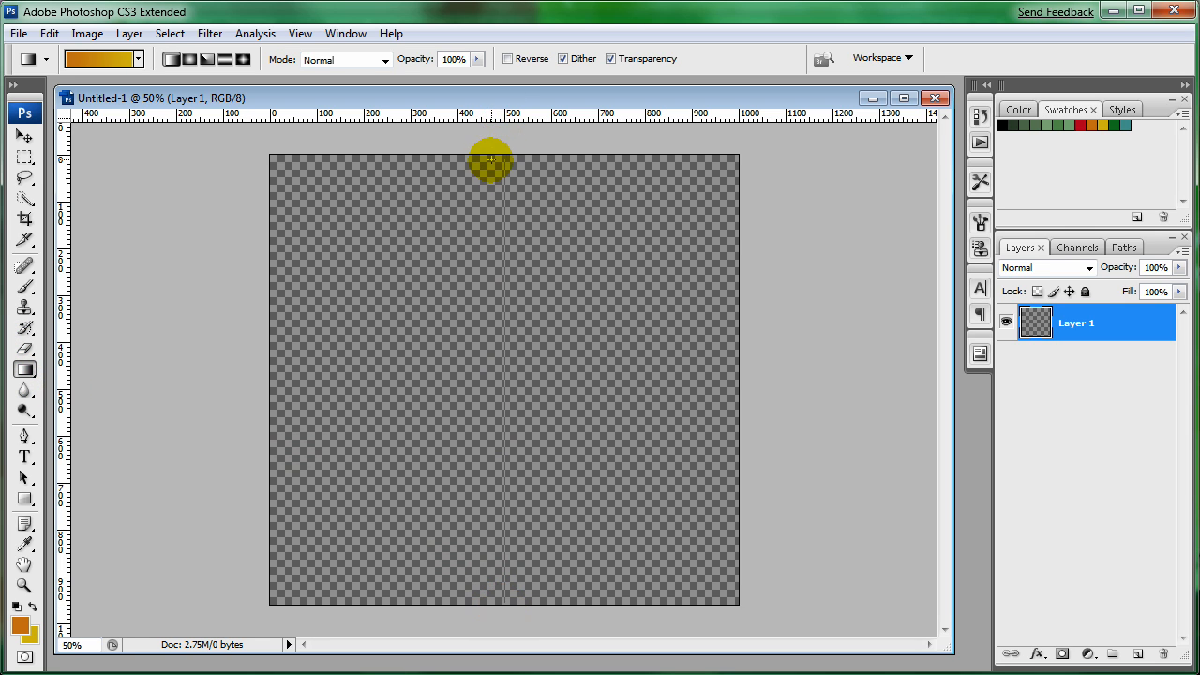
pyautogui.moveTo(491, 160); pyautogui.dragTo(525, 559)
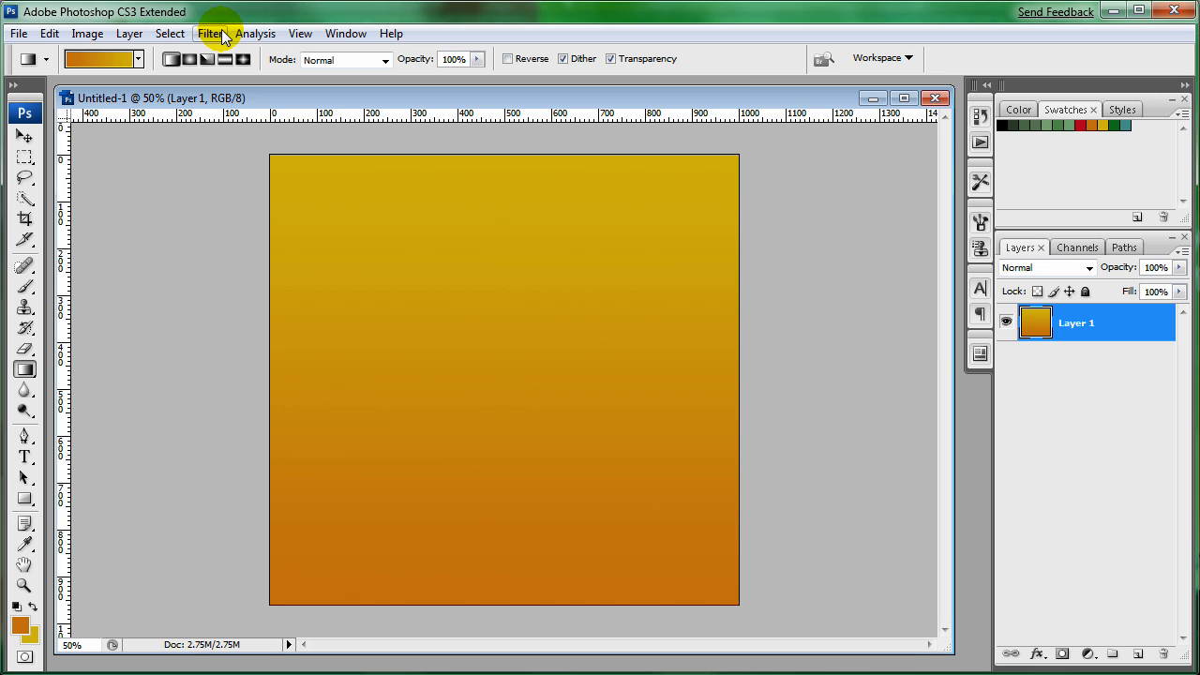
# Step: Set the Wave filter's wavelength down to 38 with 5 generators and amplitude 40
pyautogui.click(210, 33)
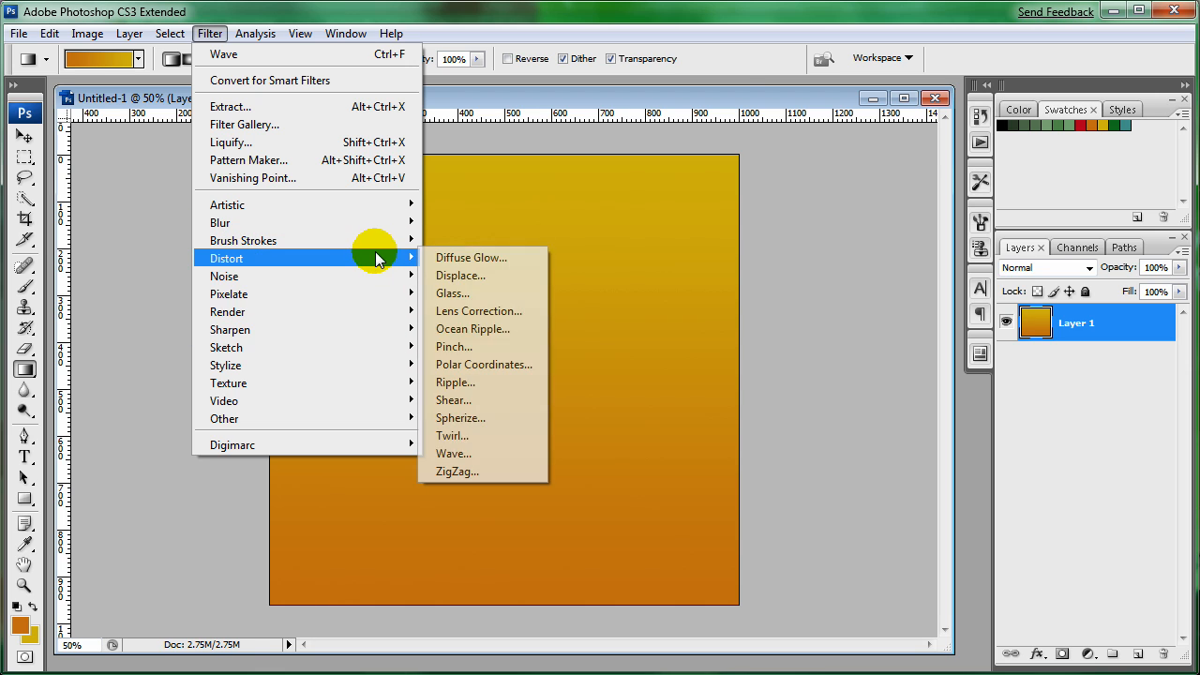
pyautogui.click(454, 452)
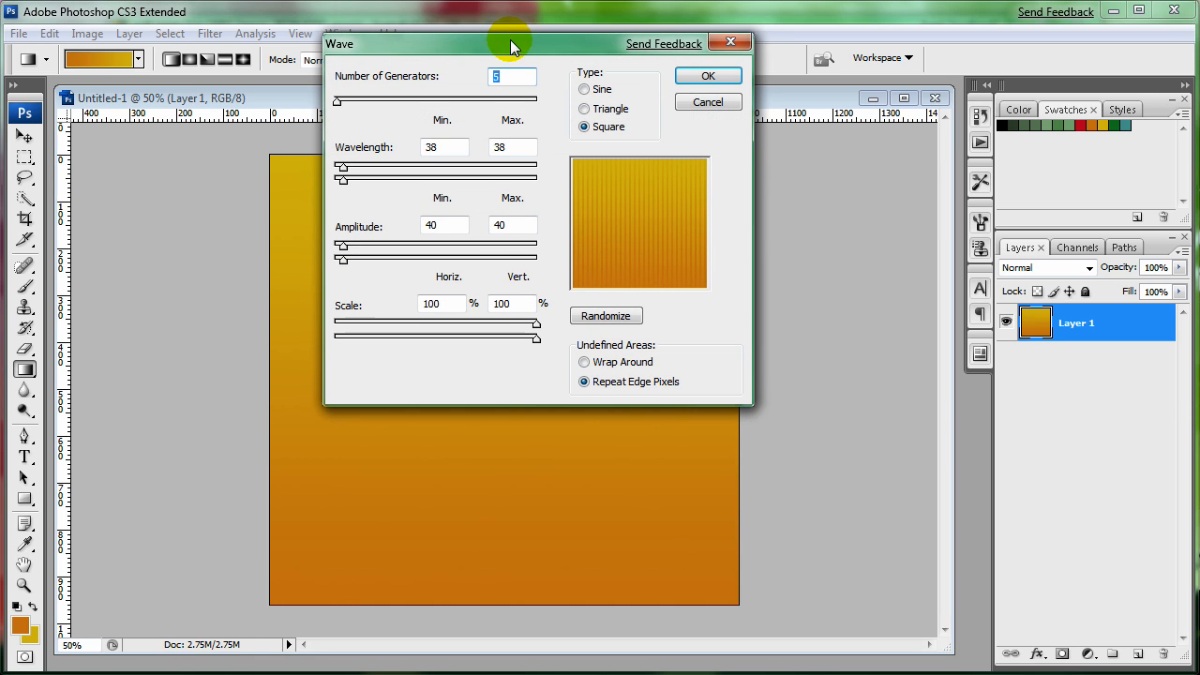
pyautogui.moveTo(510, 43); pyautogui.dragTo(666, 152)
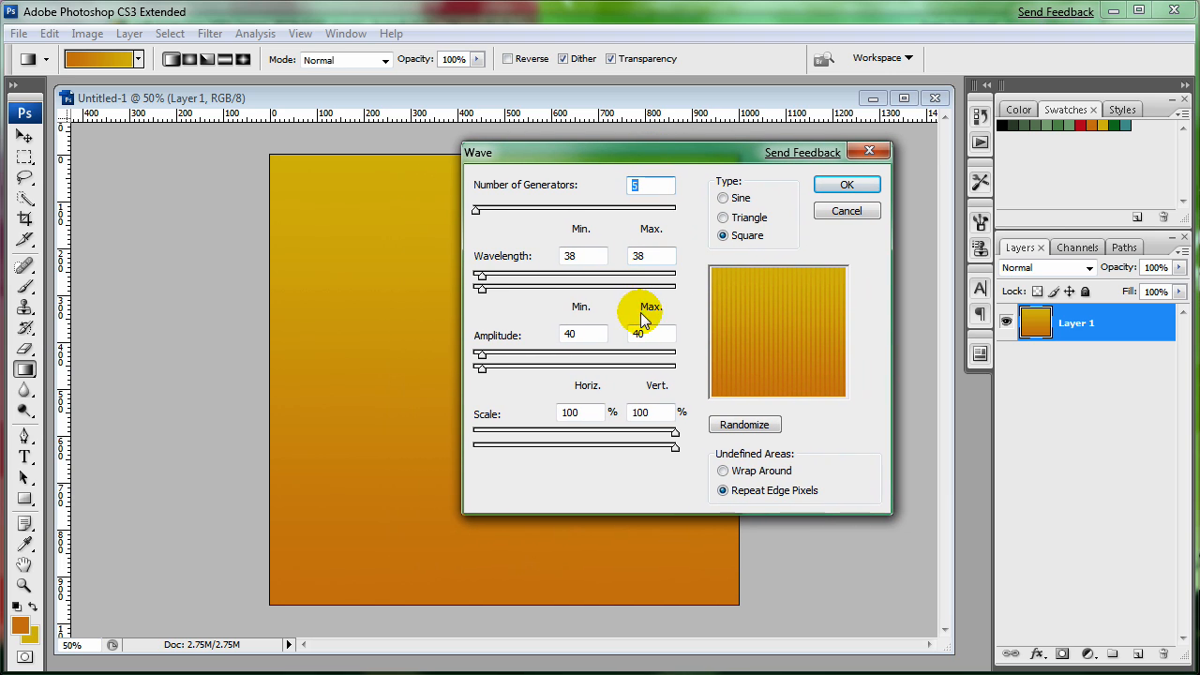
pyautogui.moveTo(394, 417)
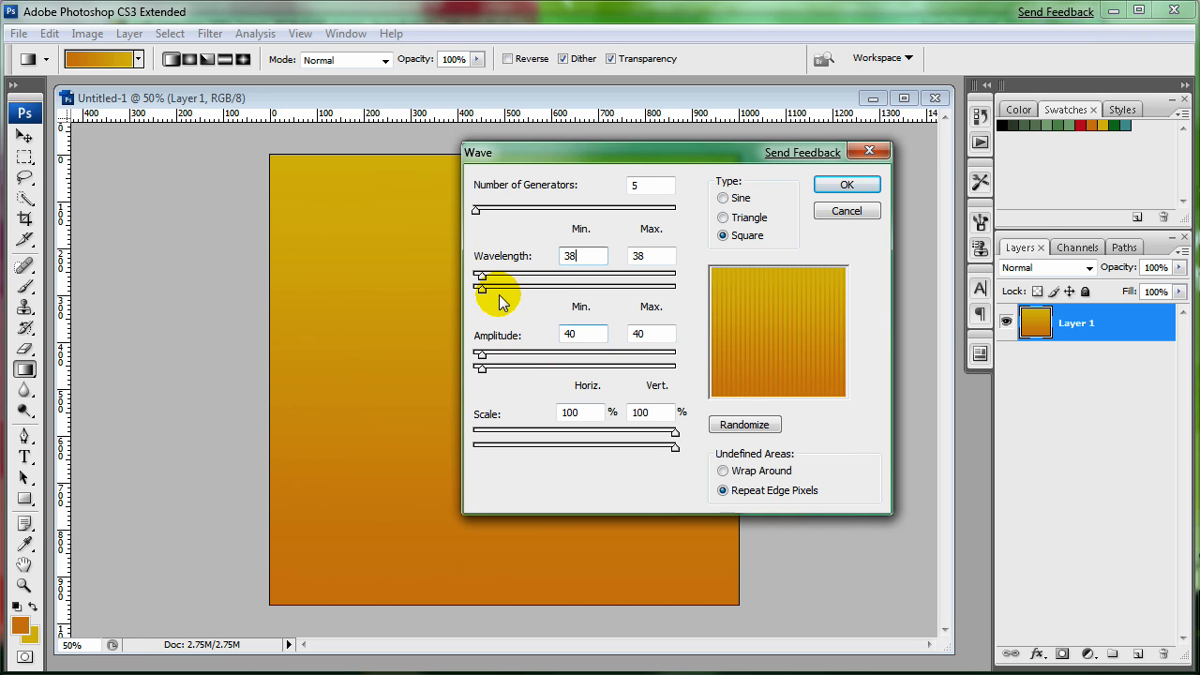
pyautogui.moveTo(533, 283); pyautogui.dragTo(480, 283)
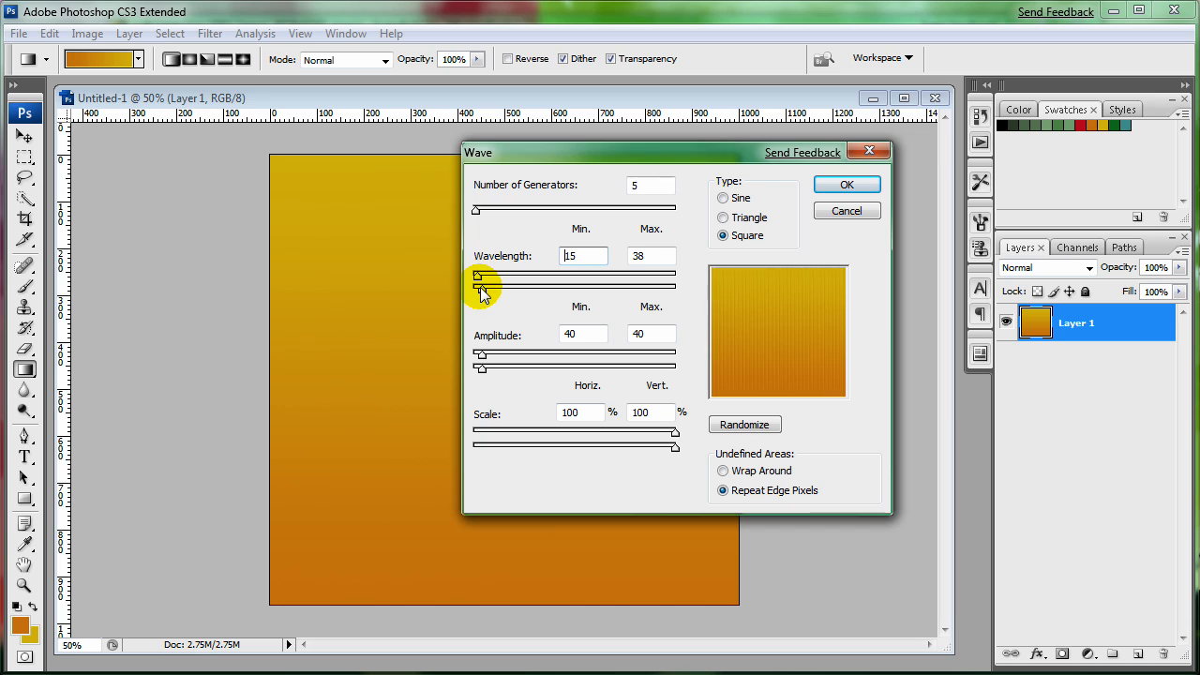
pyautogui.moveTo(664, 278); pyautogui.dragTo(478, 278)
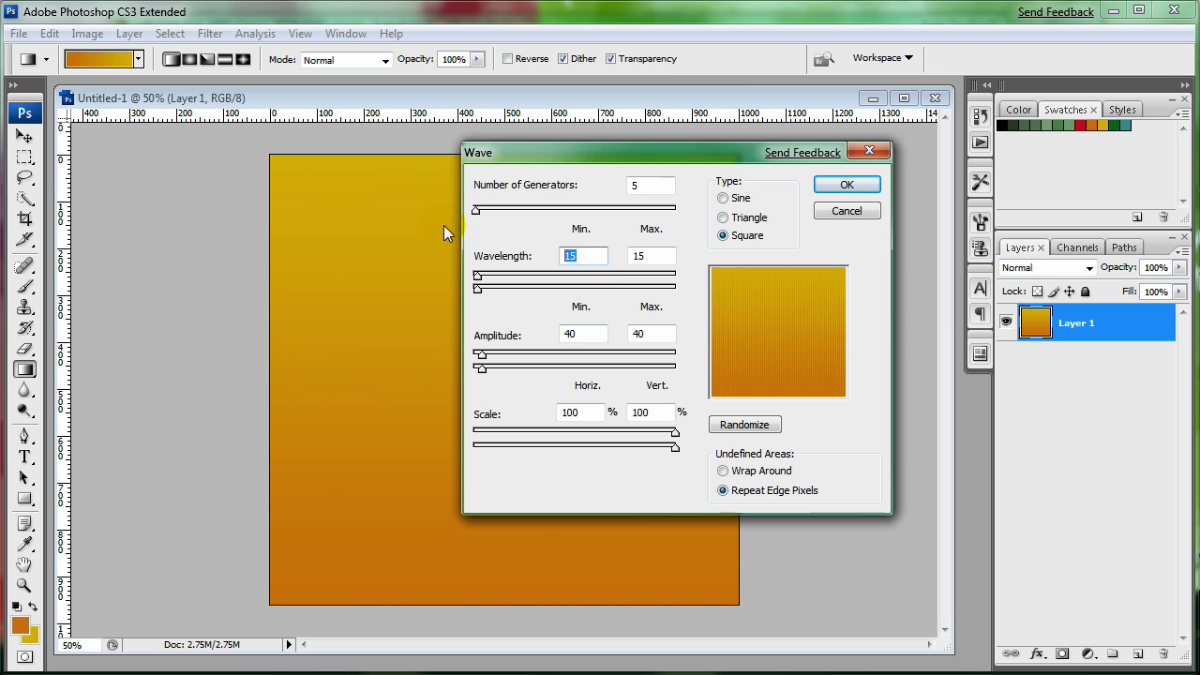
pyautogui.click(845, 184)
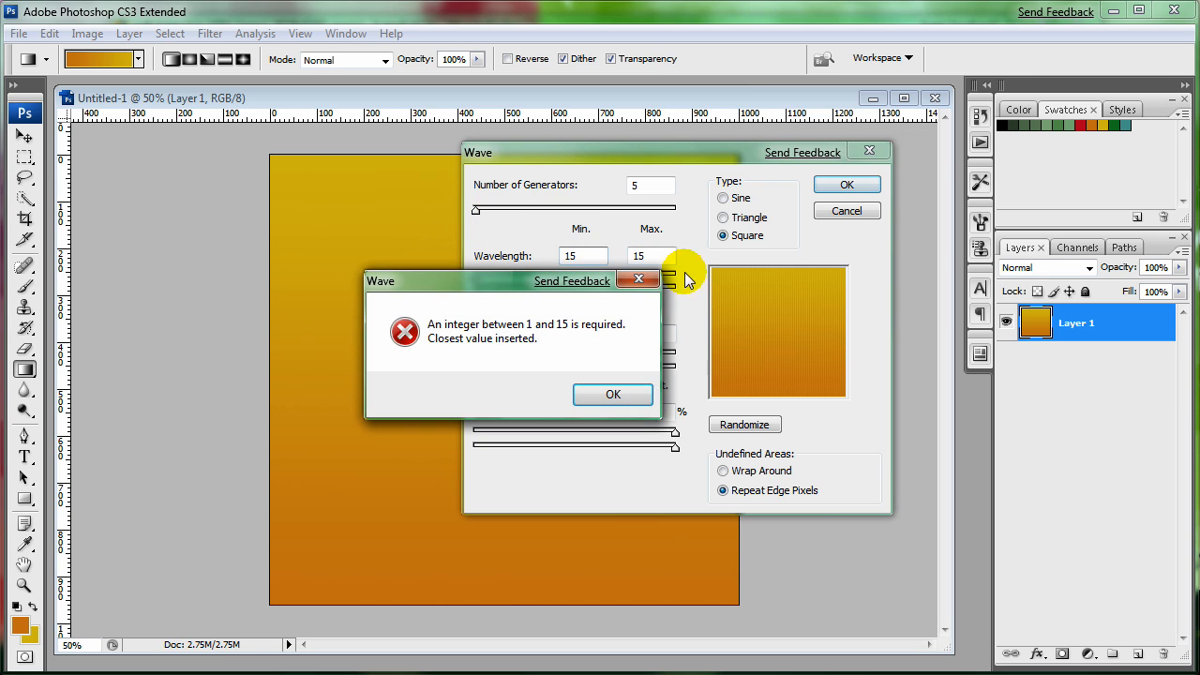
pyautogui.click(612, 394)
pyautogui.write('38')
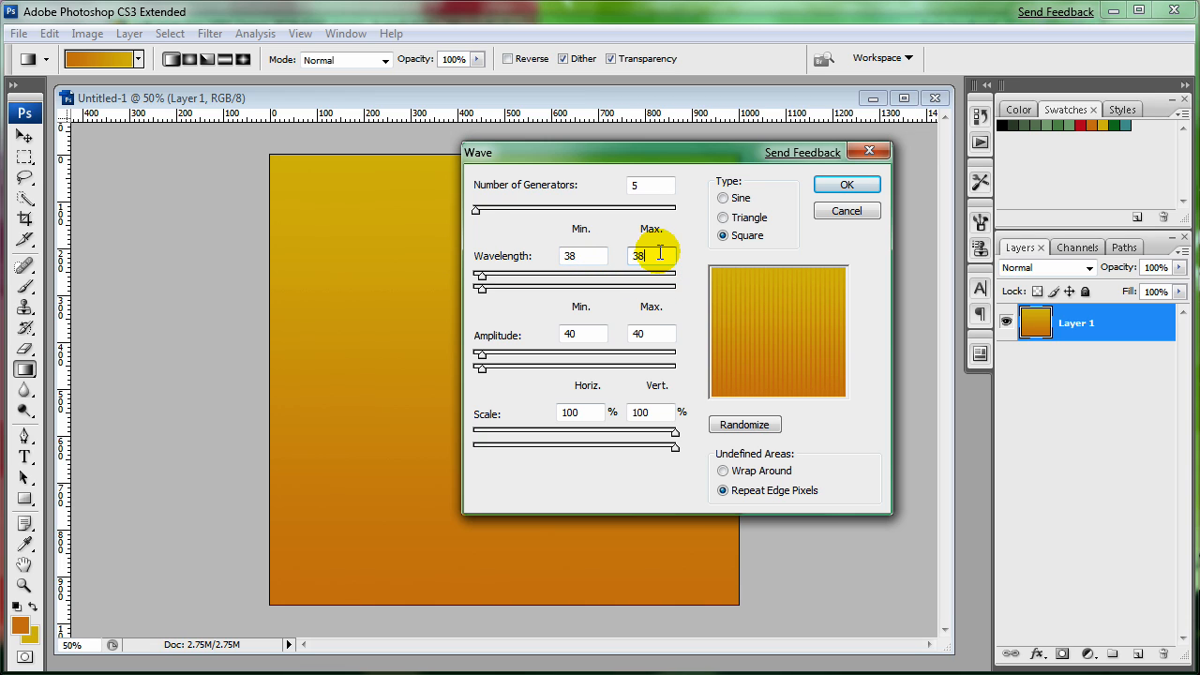
pyautogui.moveTo(703, 244)
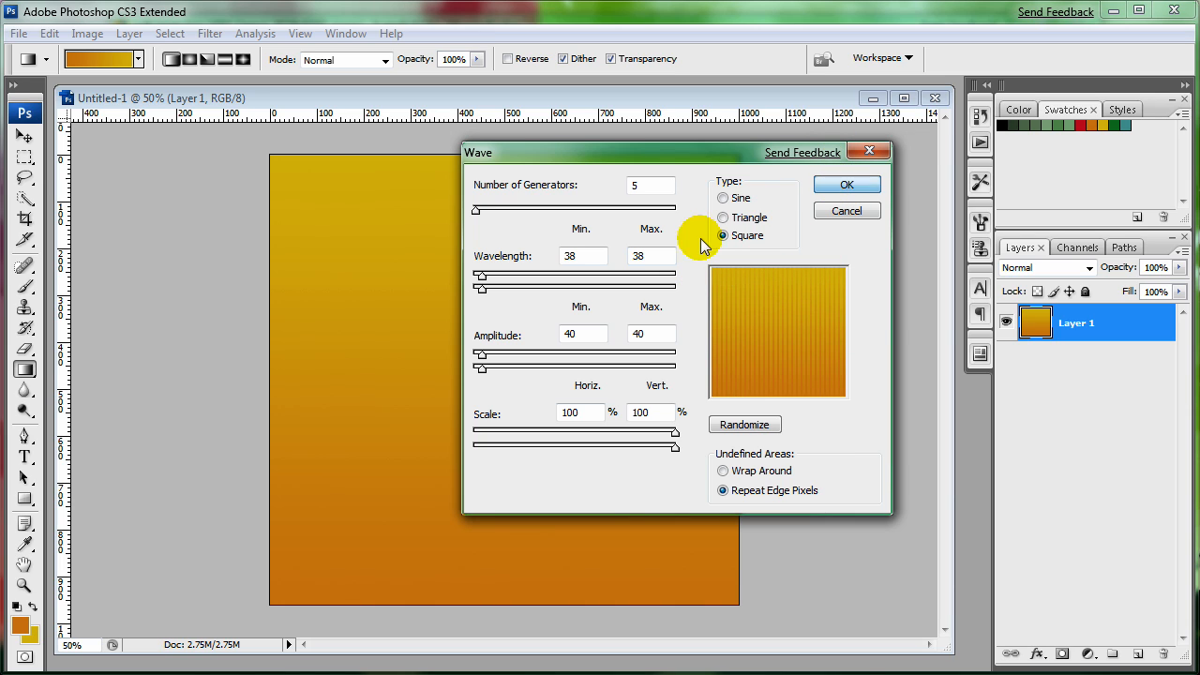
pyautogui.moveTo(715, 237)
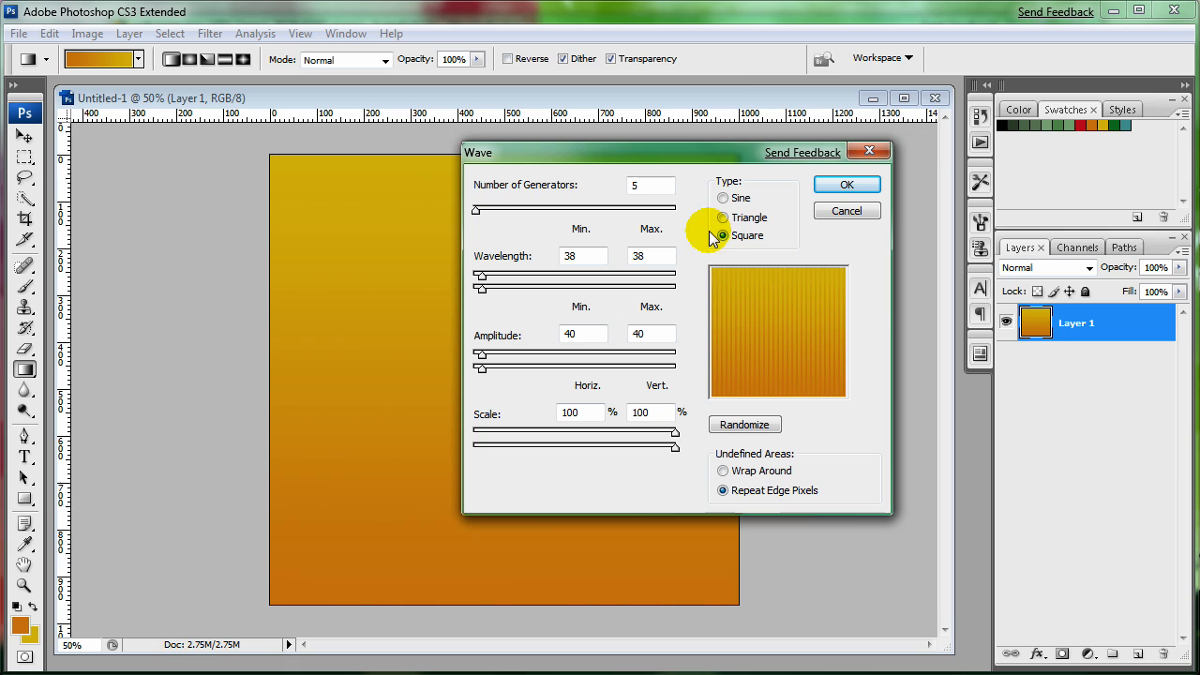
# Step: Choose the Square wave type and apply the filter to stripe the gradient
pyautogui.click(724, 199)
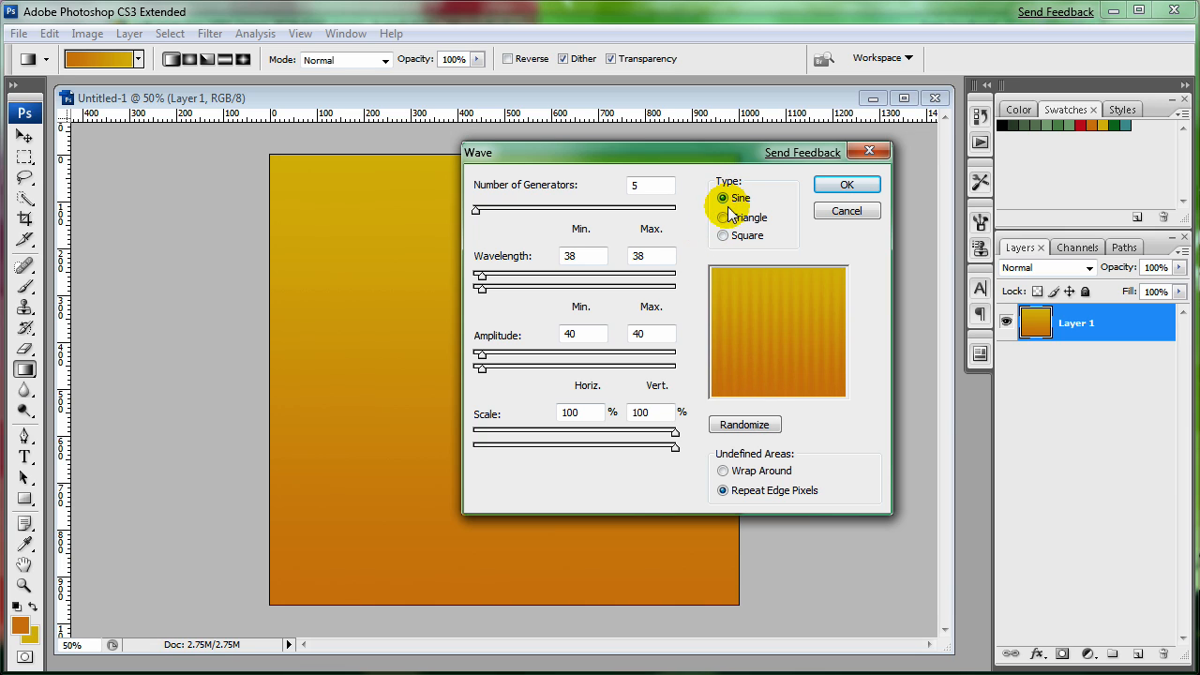
pyautogui.click(724, 237)
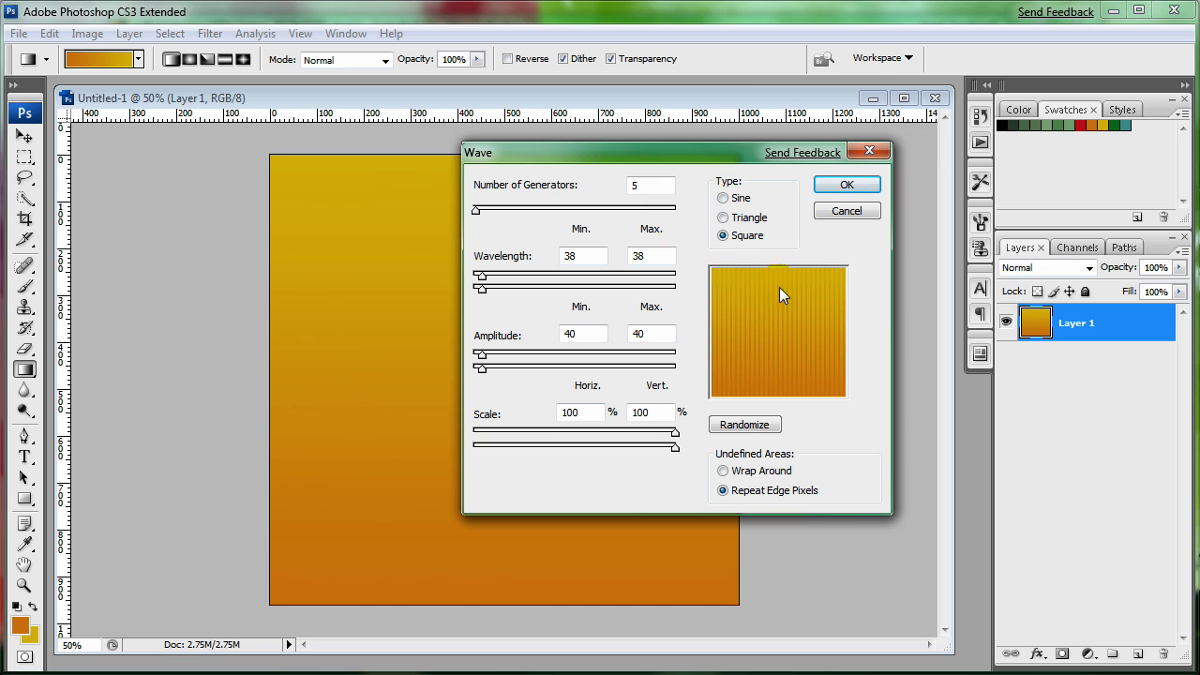
pyautogui.click(846, 184)
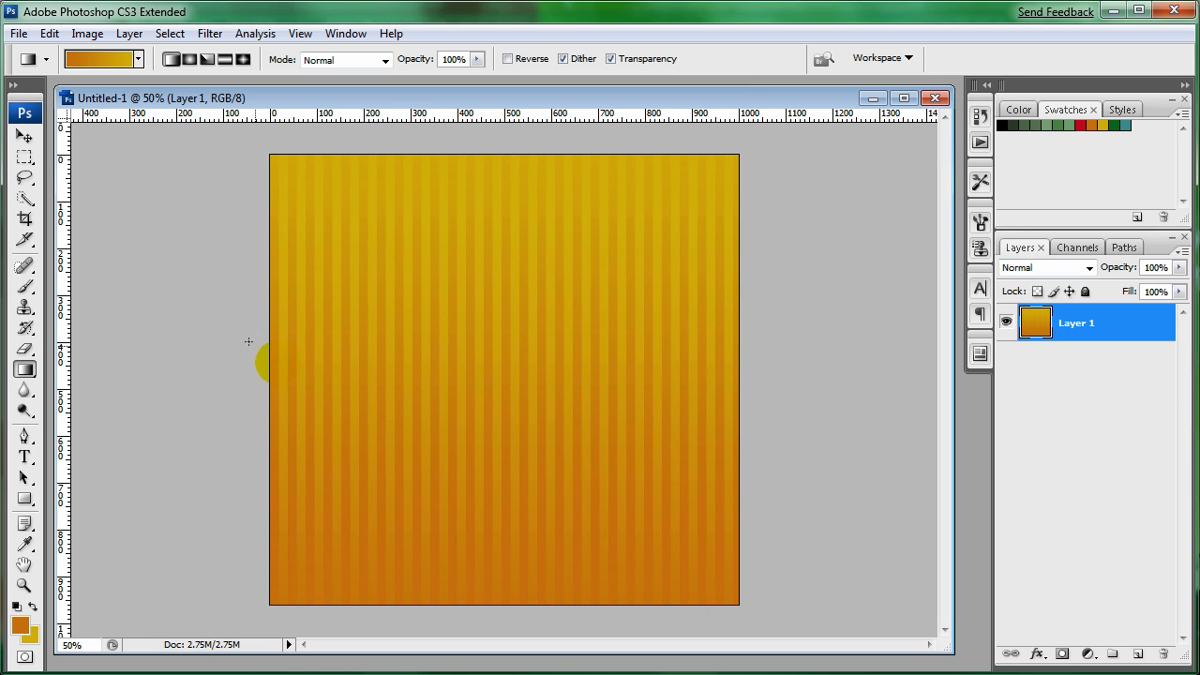
pyautogui.moveTo(567, 433)
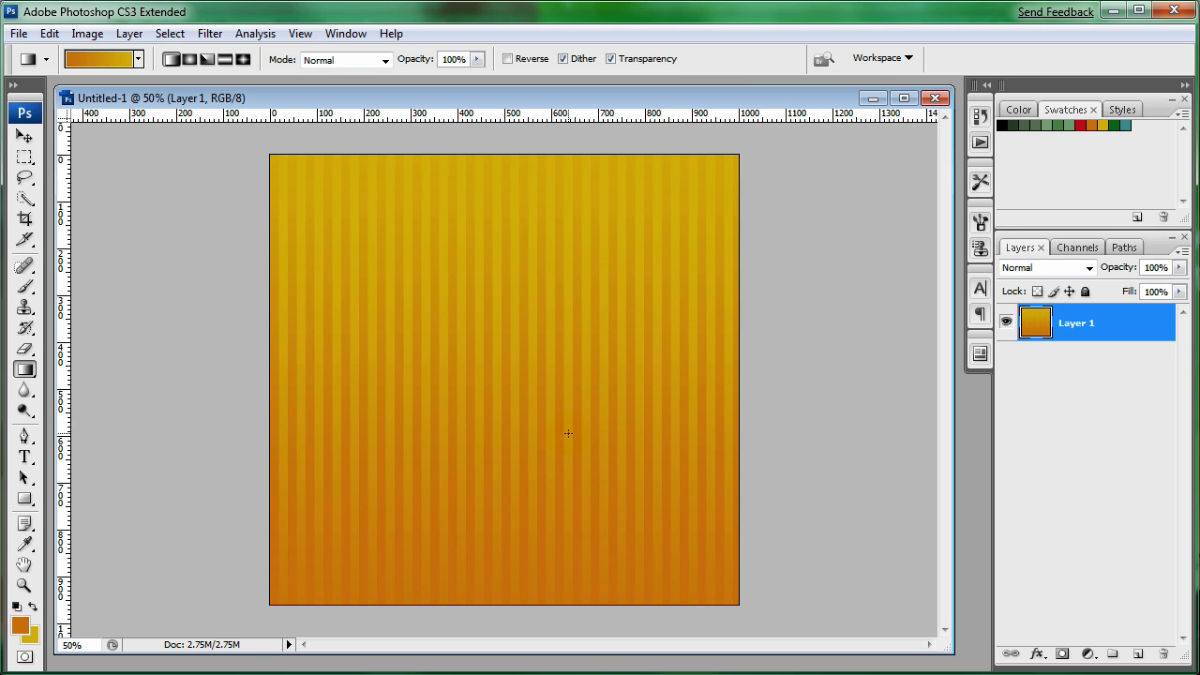
# Step: Free-transform the striped layer: rotate it 30° and stretch it to about 144% height to cover the canvas
pyautogui.press('ctrl+t')
pyautogui.write('30')
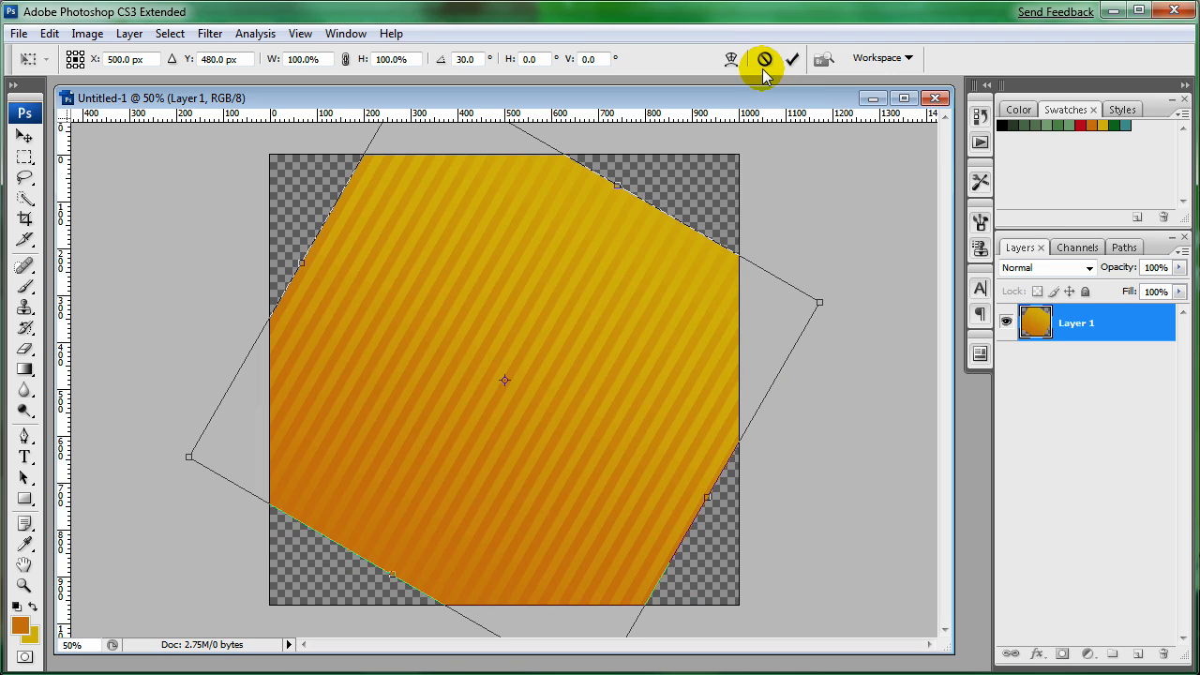
pyautogui.moveTo(615, 186); pyautogui.dragTo(720, 139)
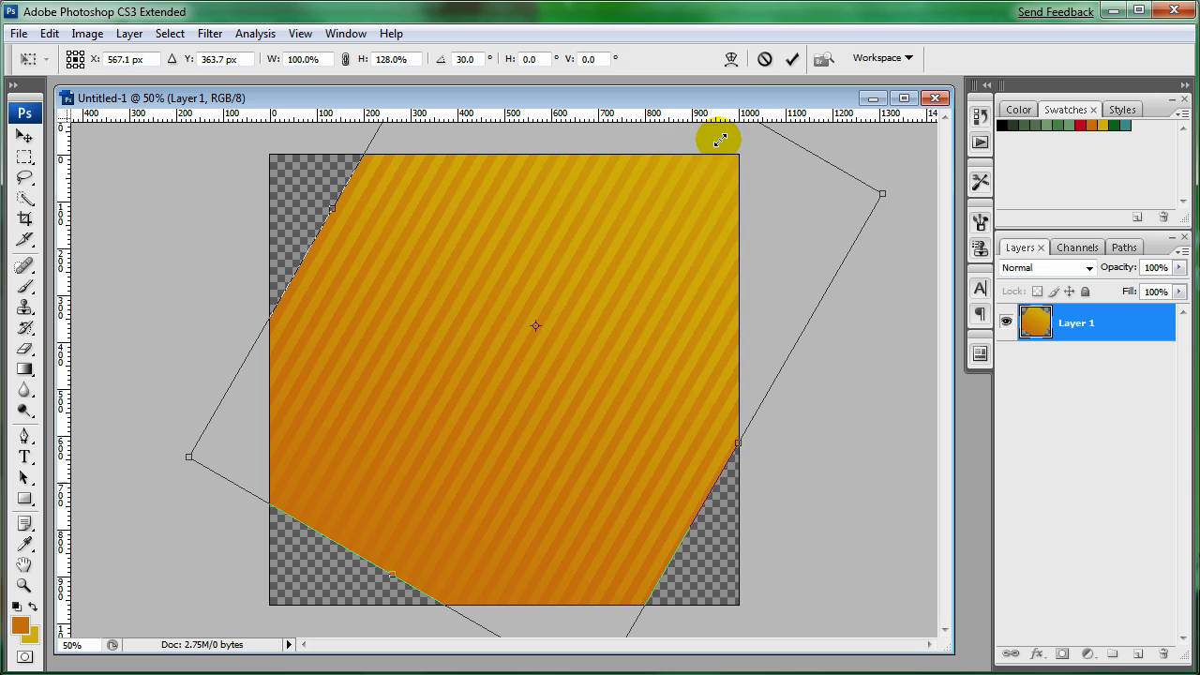
pyautogui.moveTo(717, 138); pyautogui.dragTo(394, 578)
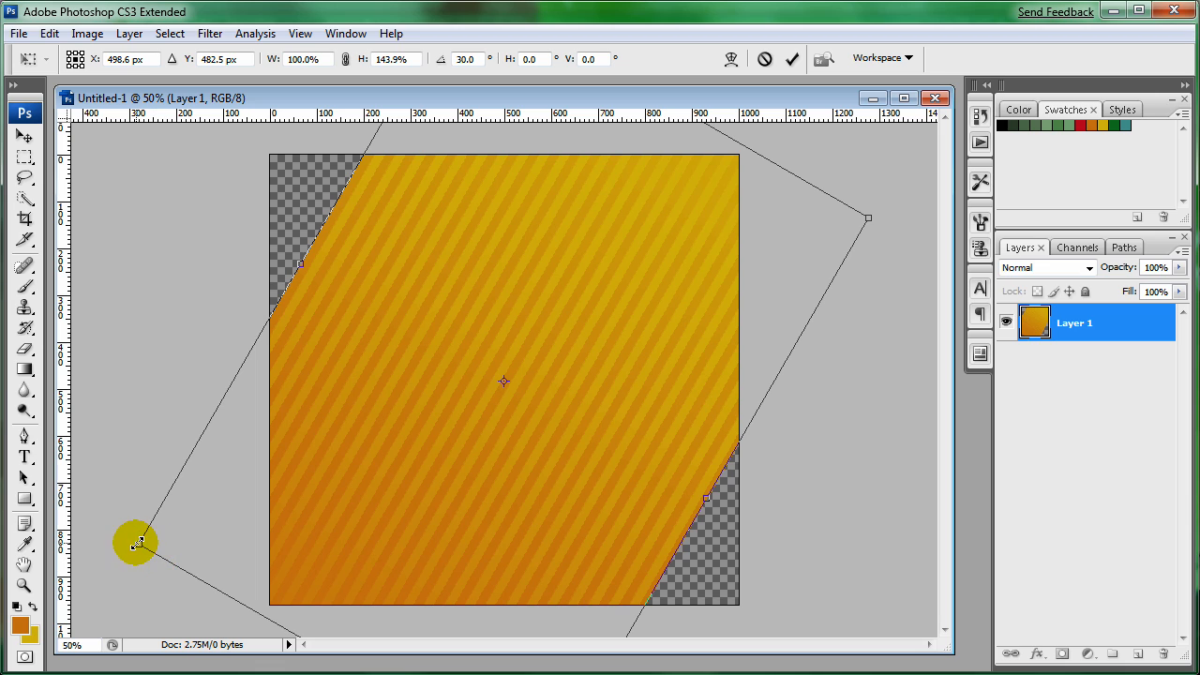
pyautogui.moveTo(731, 271)
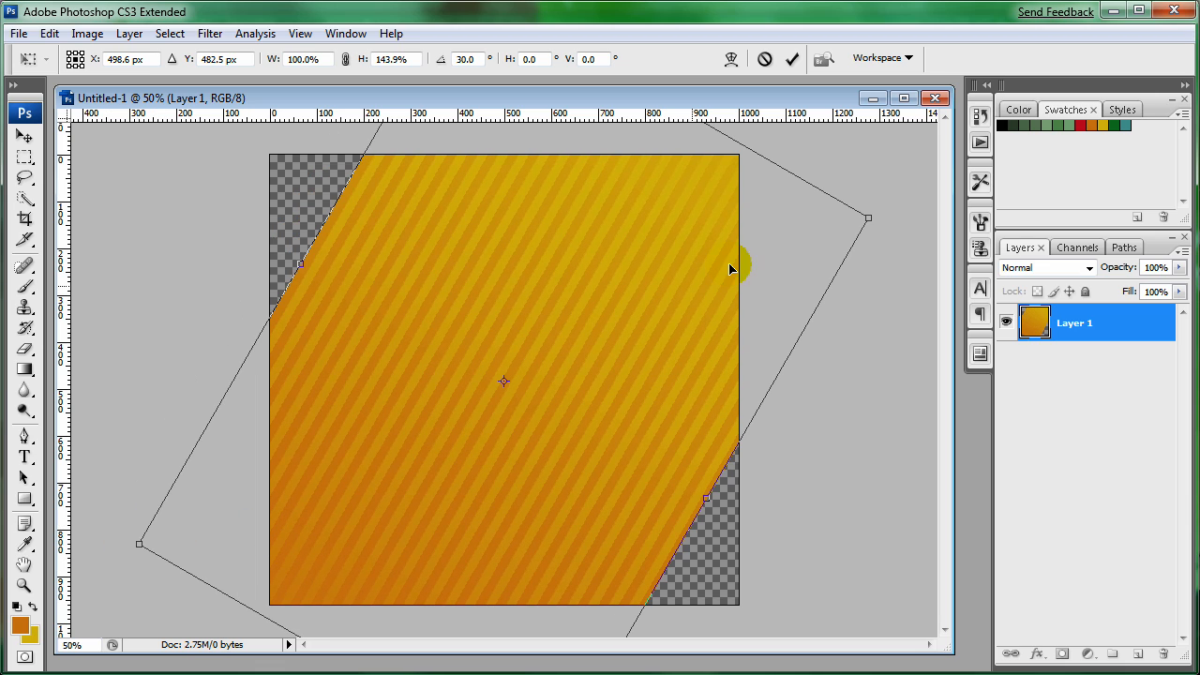
pyautogui.moveTo(866, 218)
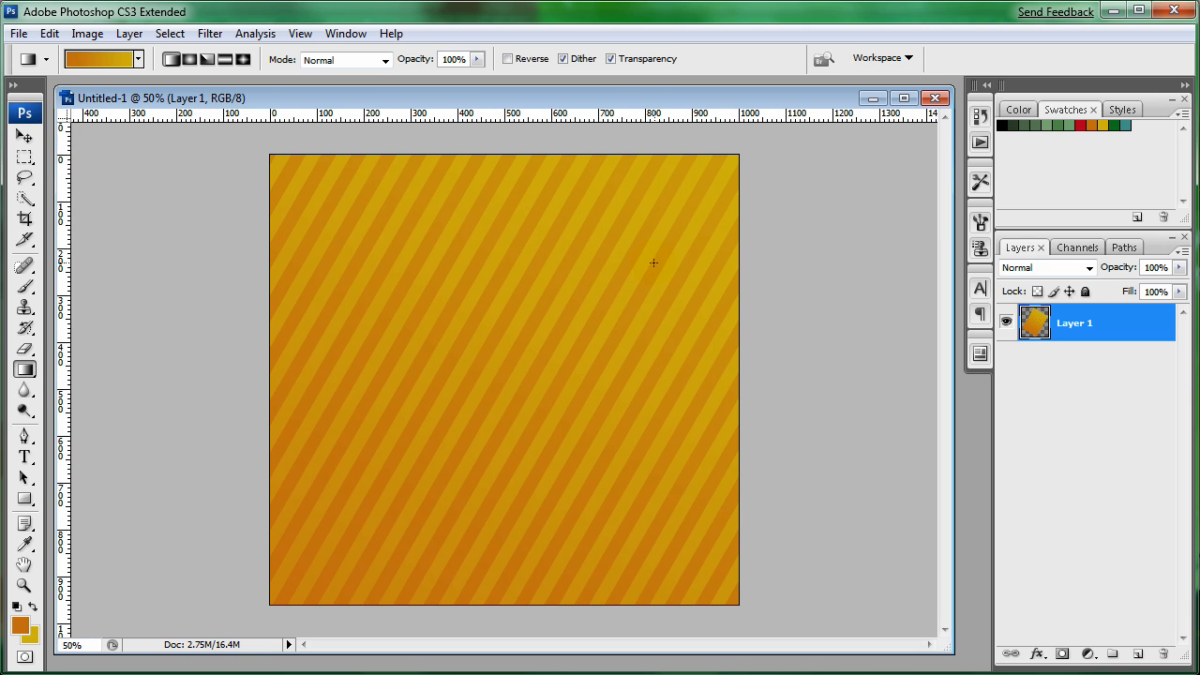
pyautogui.moveTo(842, 407)
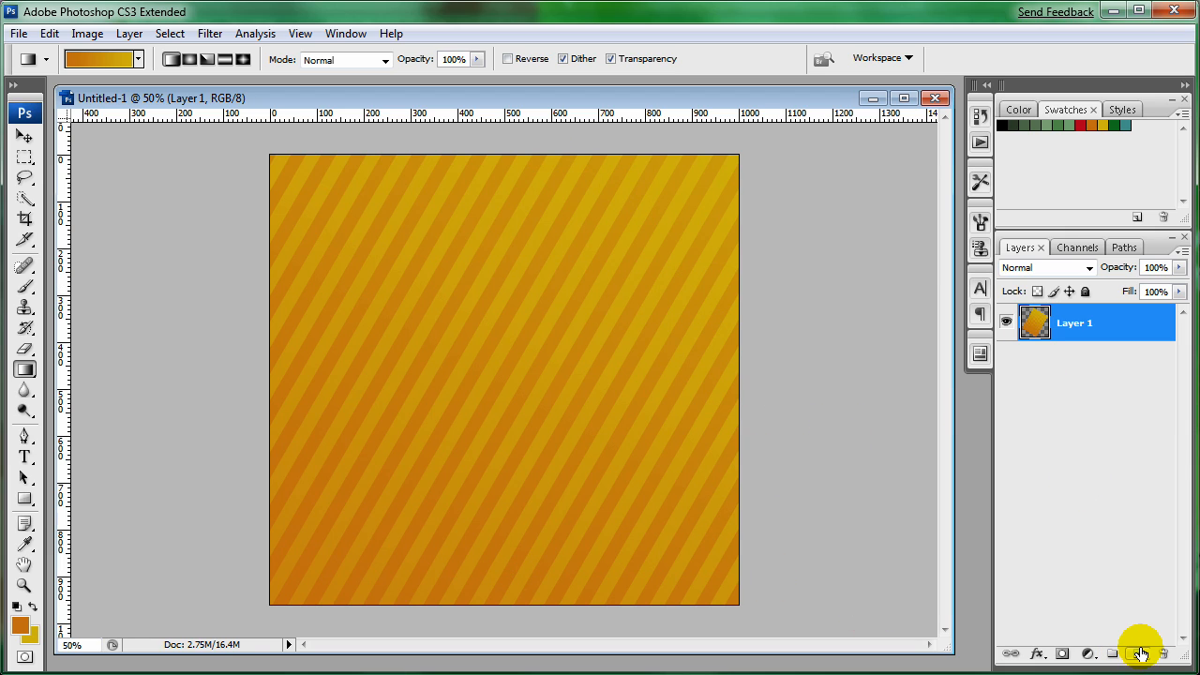
# Step: Add a new layer with red d20101 foreground and a Foreground to Background gradient drawn vertically
pyautogui.click(1138, 653)
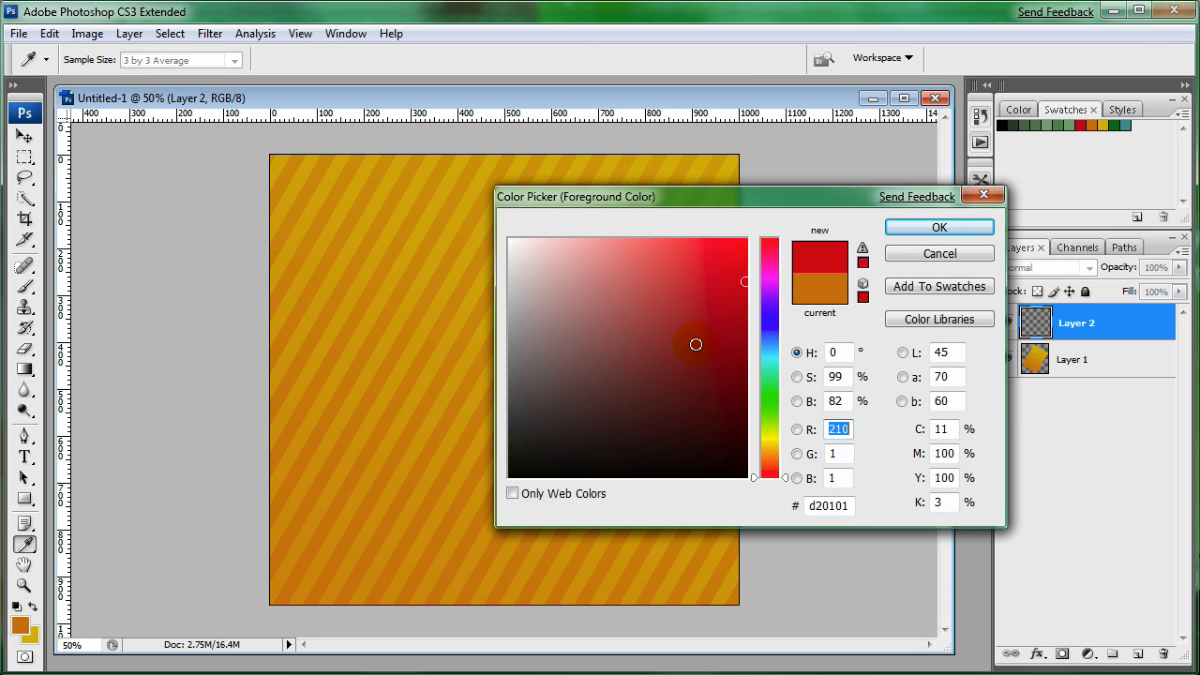
pyautogui.click(938, 227)
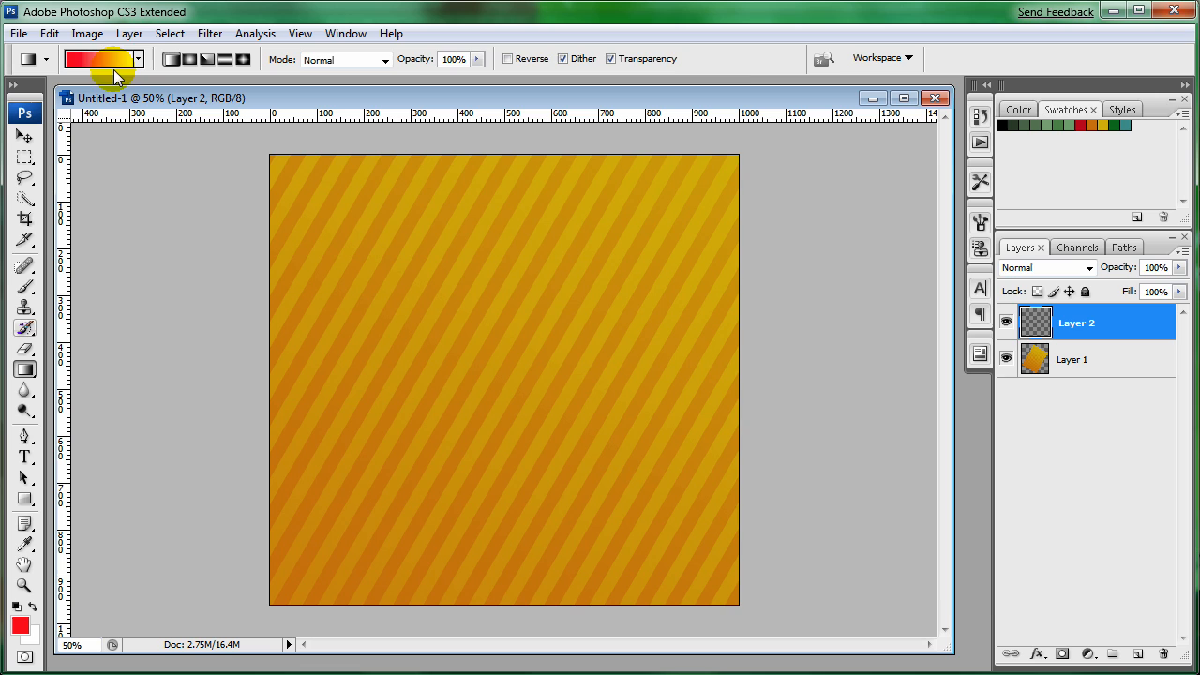
pyautogui.click(97, 58)
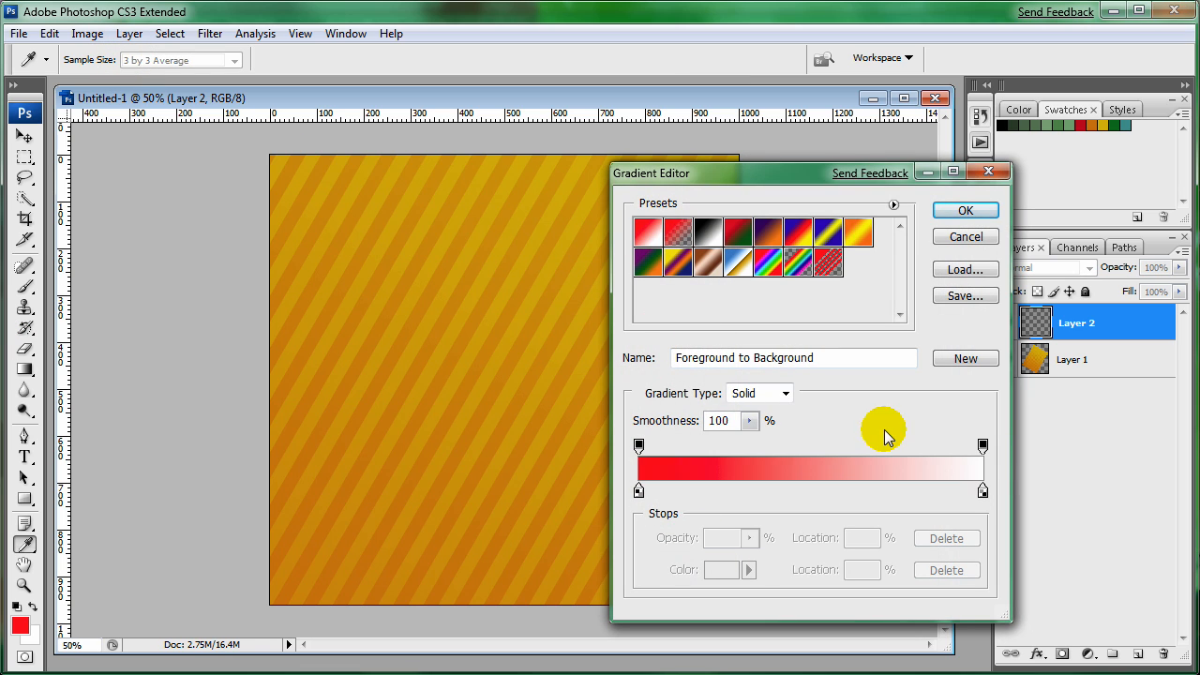
pyautogui.click(964, 210)
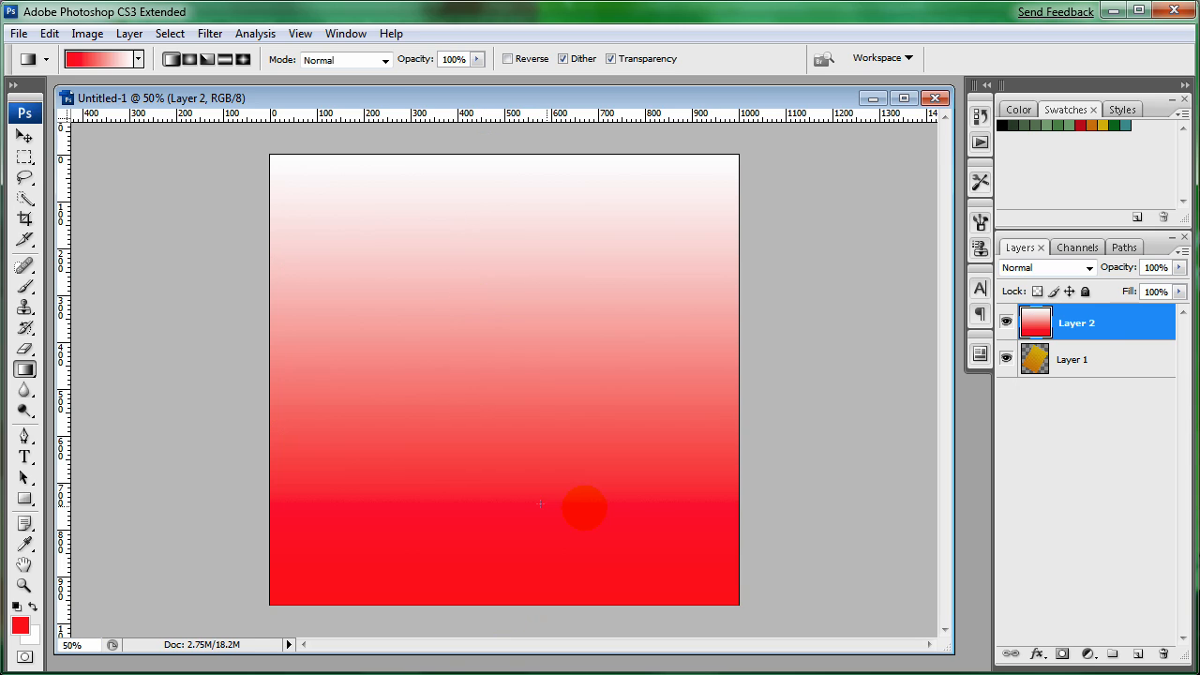
pyautogui.click(210, 34)
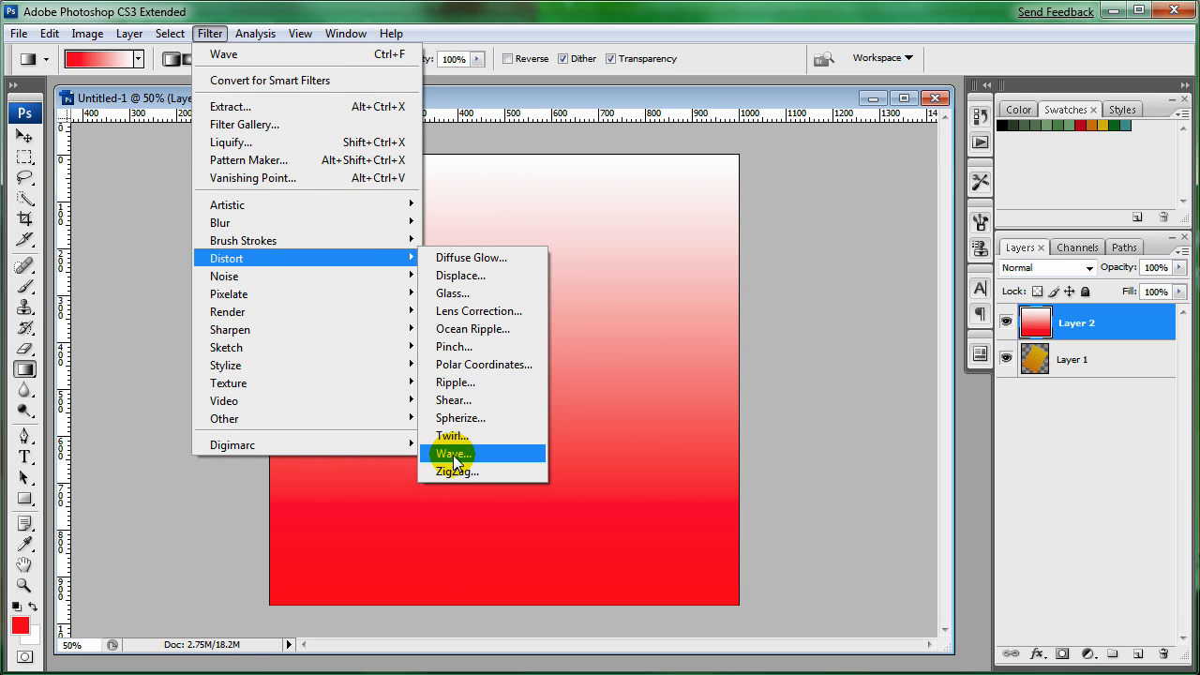
# Step: Apply a square Wave filter then Polar Coordinates (Rectangular to Polar) to form a red sunburst
pyautogui.click(454, 454)
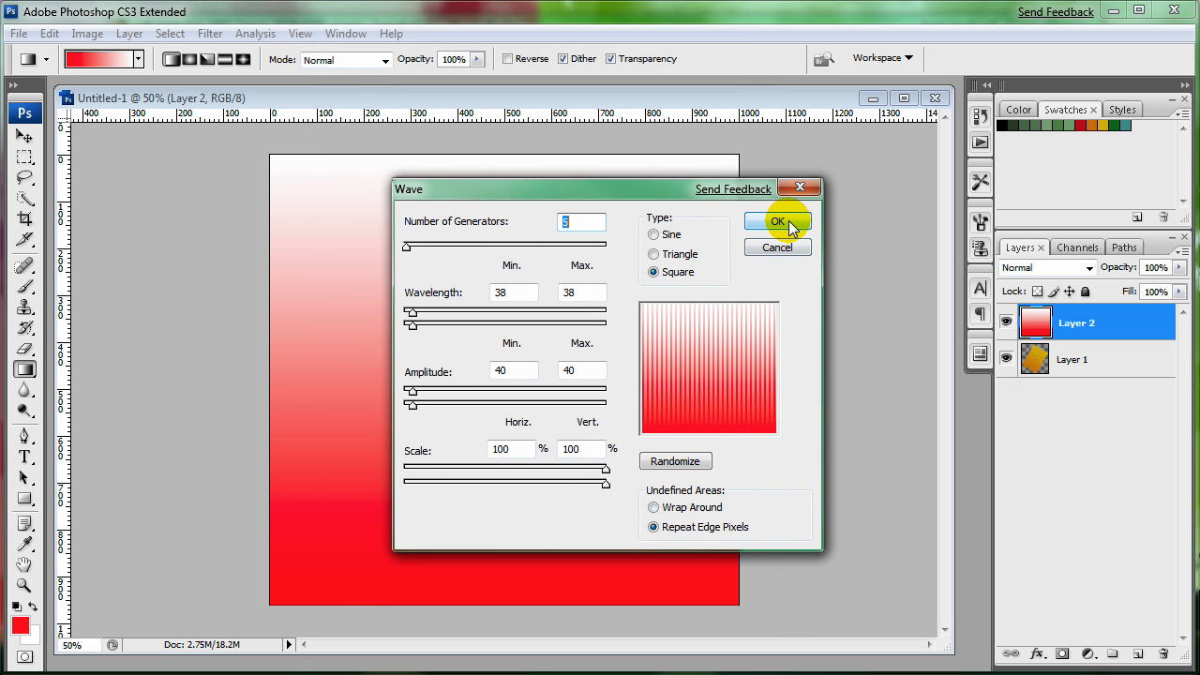
pyautogui.click(779, 221)
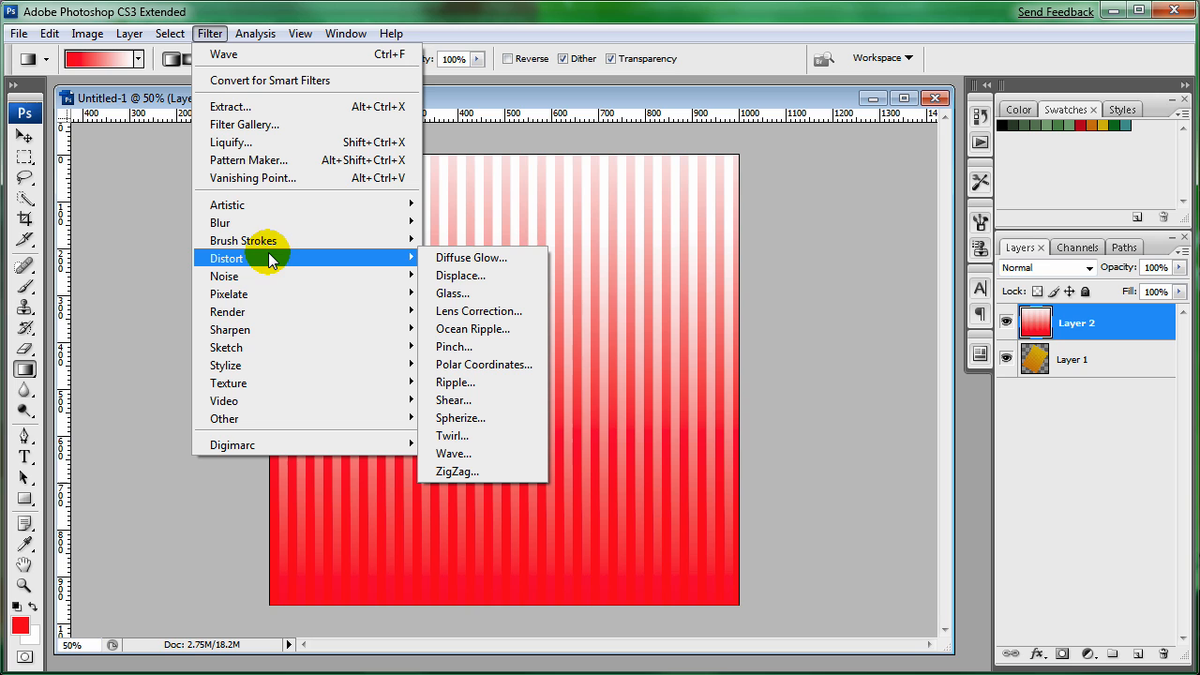
pyautogui.moveTo(484, 364)
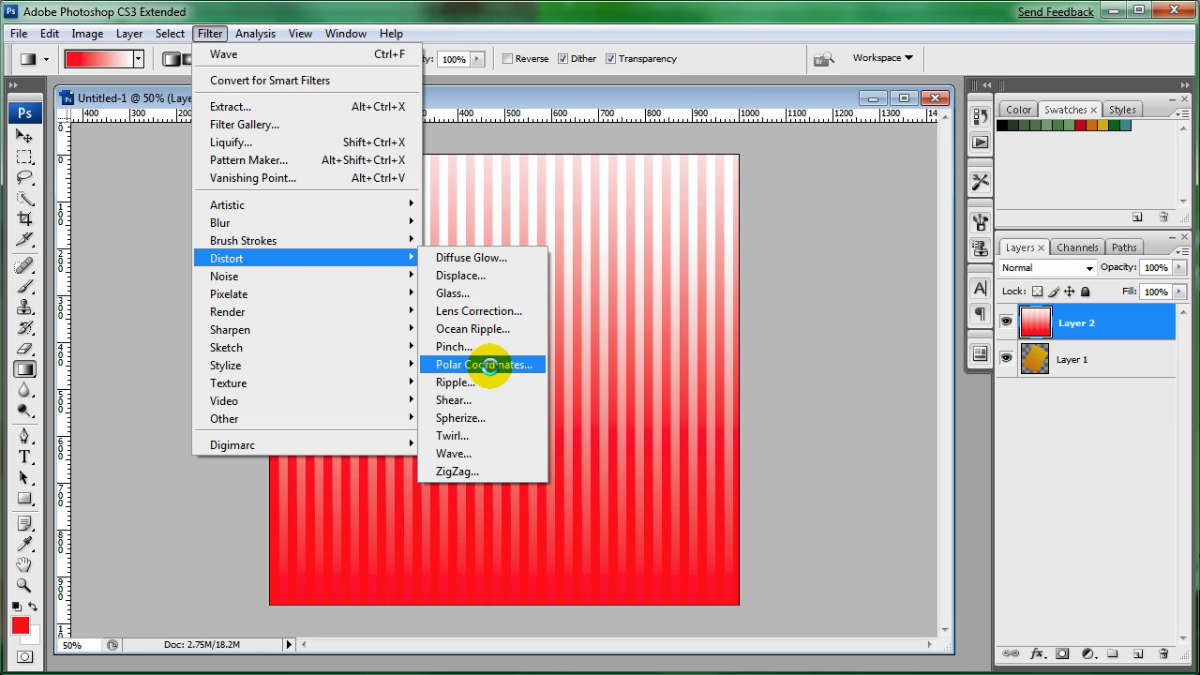
pyautogui.click(484, 364)
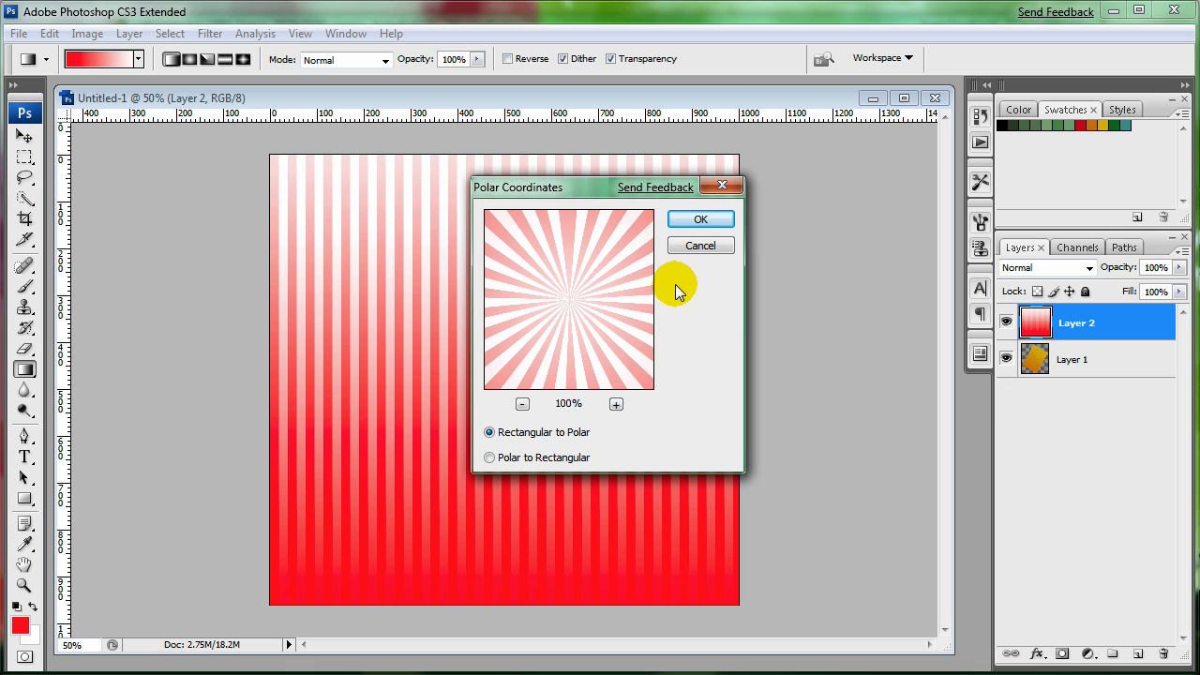
pyautogui.click(700, 218)
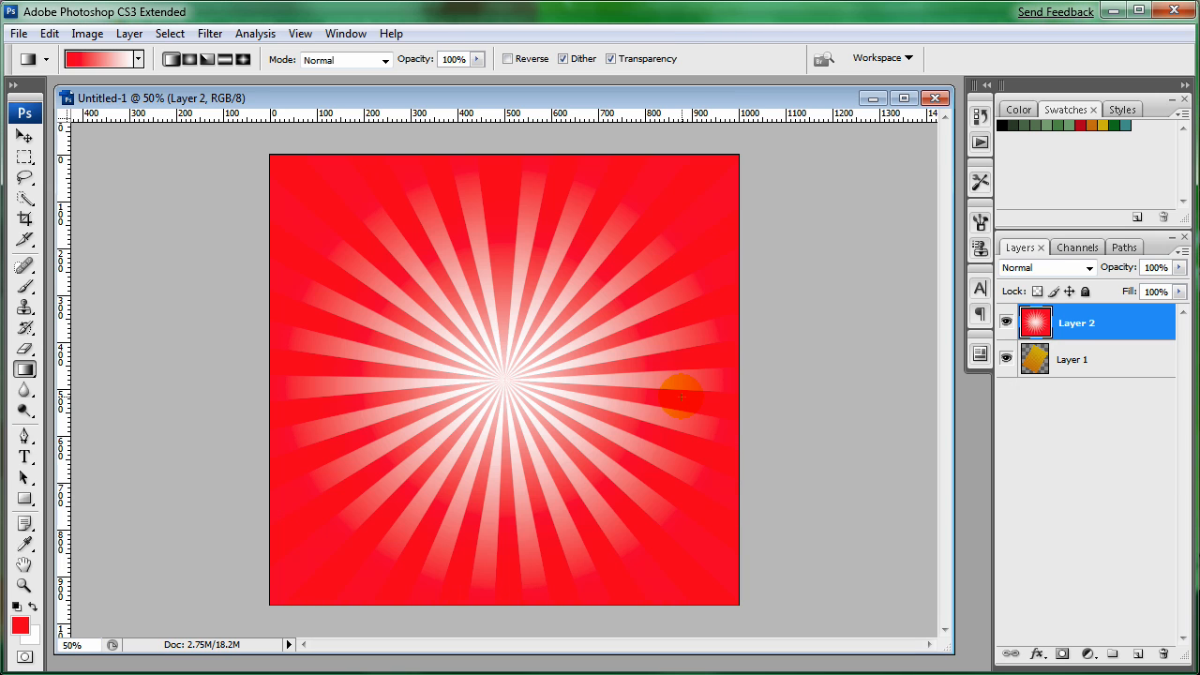
pyautogui.press('ctrl+t')
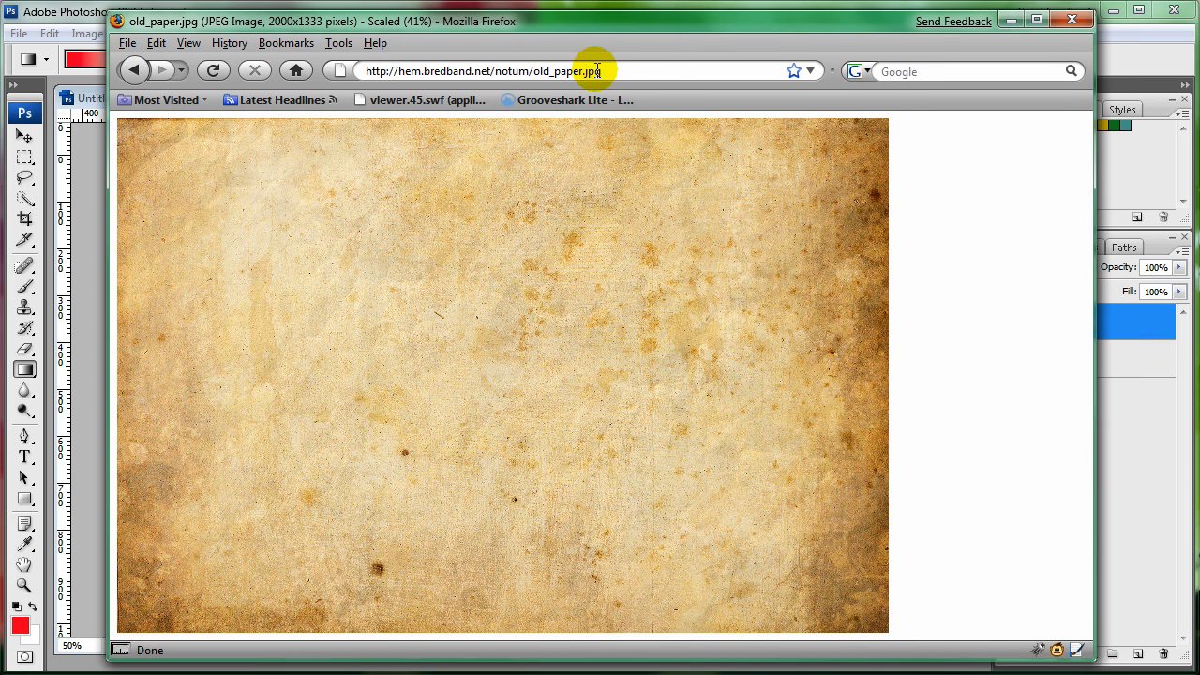
pyautogui.moveTo(615, 255)
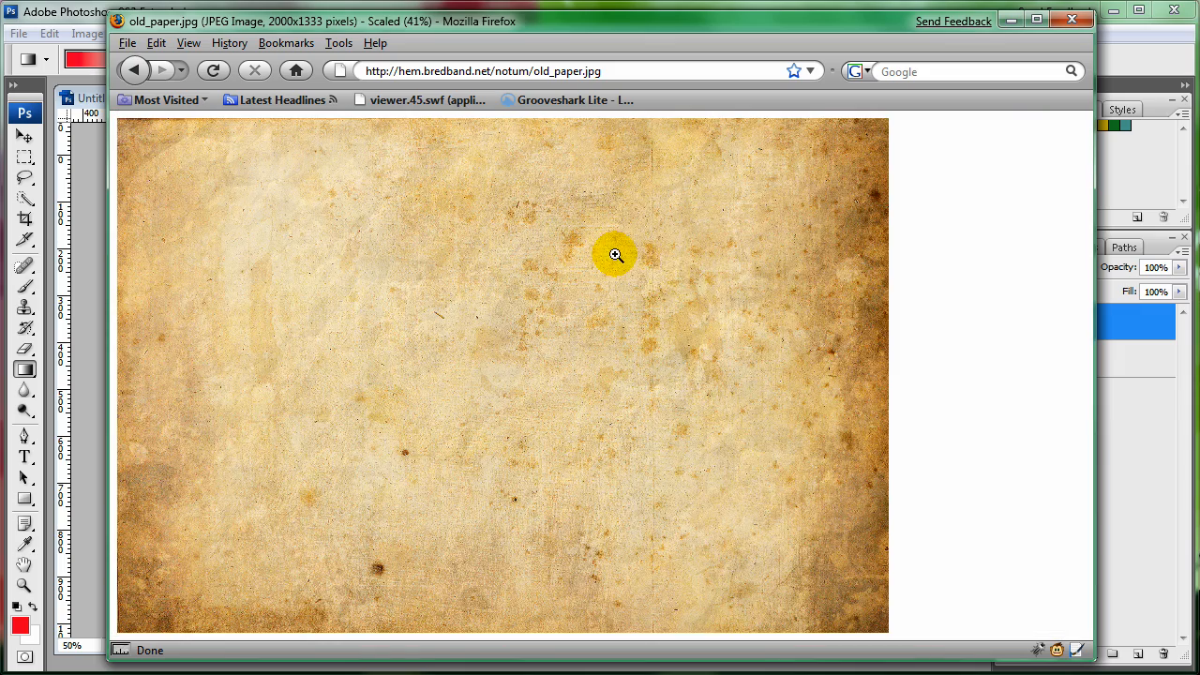
# Step: Copy the old_paper.jpg texture image from Firefox to the clipboard
pyautogui.rightClick(615, 255)
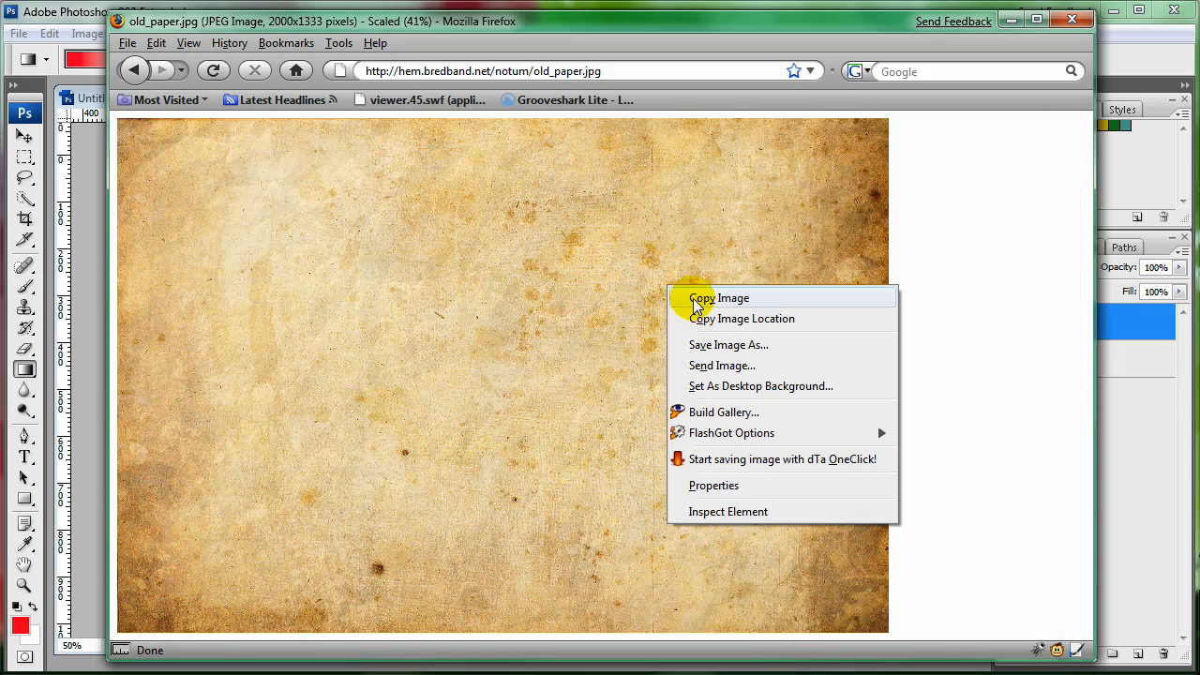
pyautogui.click(720, 297)
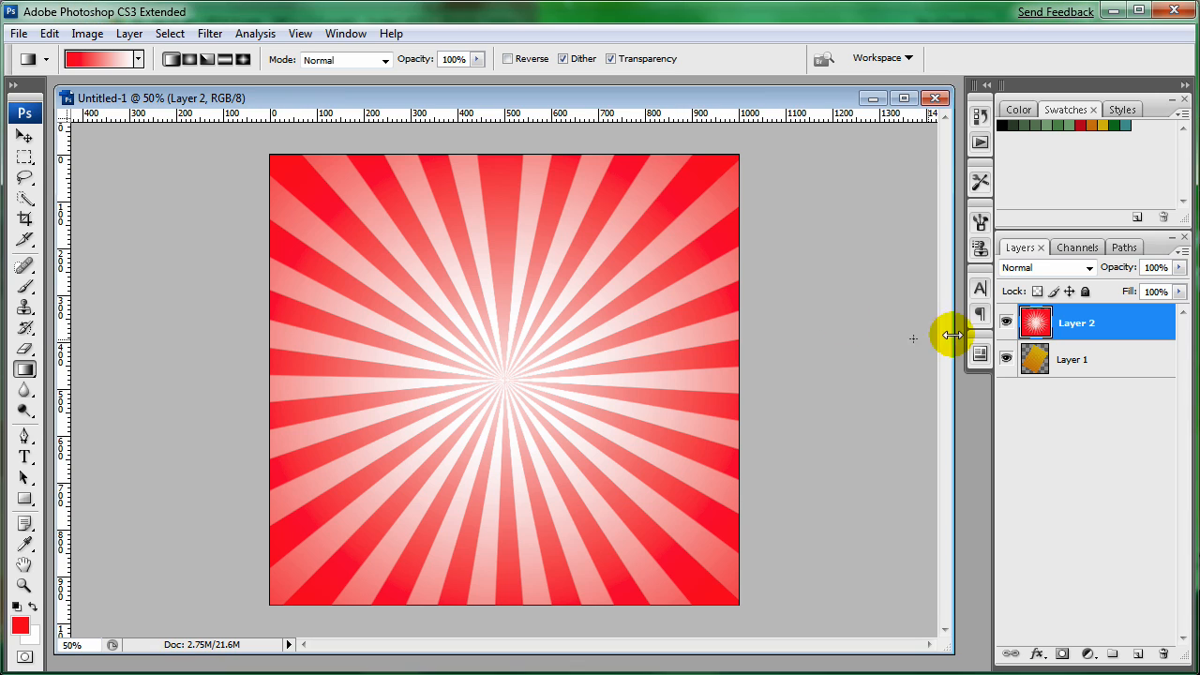
# Step: Paste the paper texture on a new layer set to Multiply, reshow the sunburst, and add an empty layer above
pyautogui.click(1063, 653)
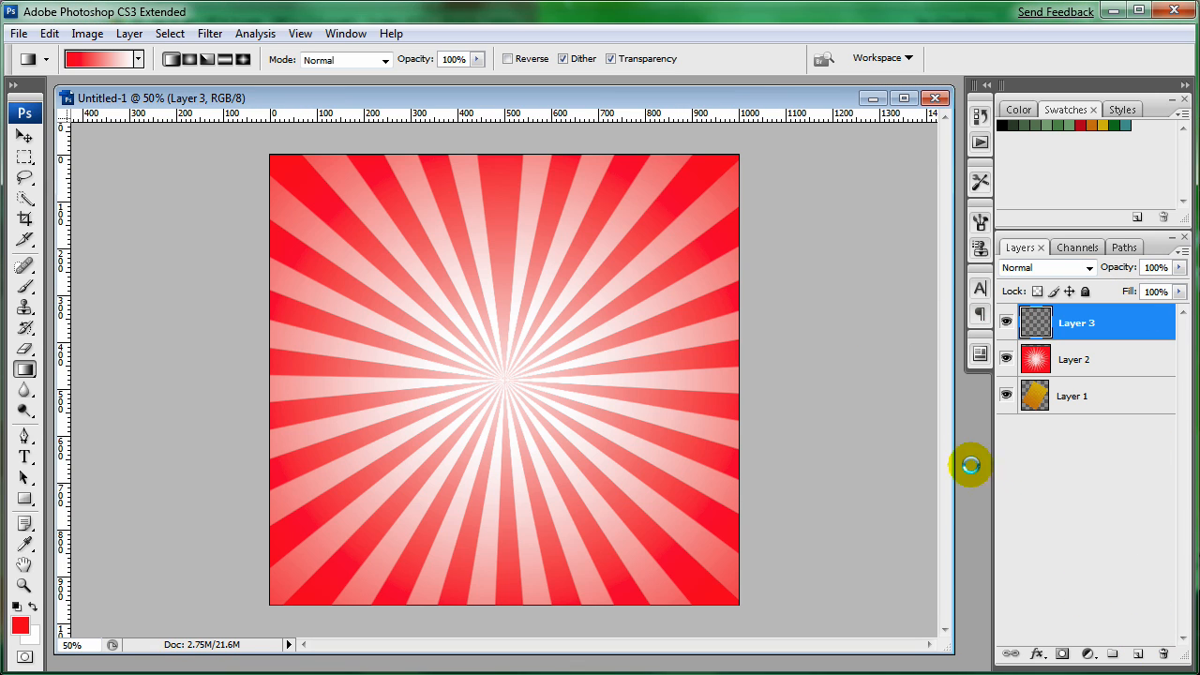
pyautogui.click(1047, 267)
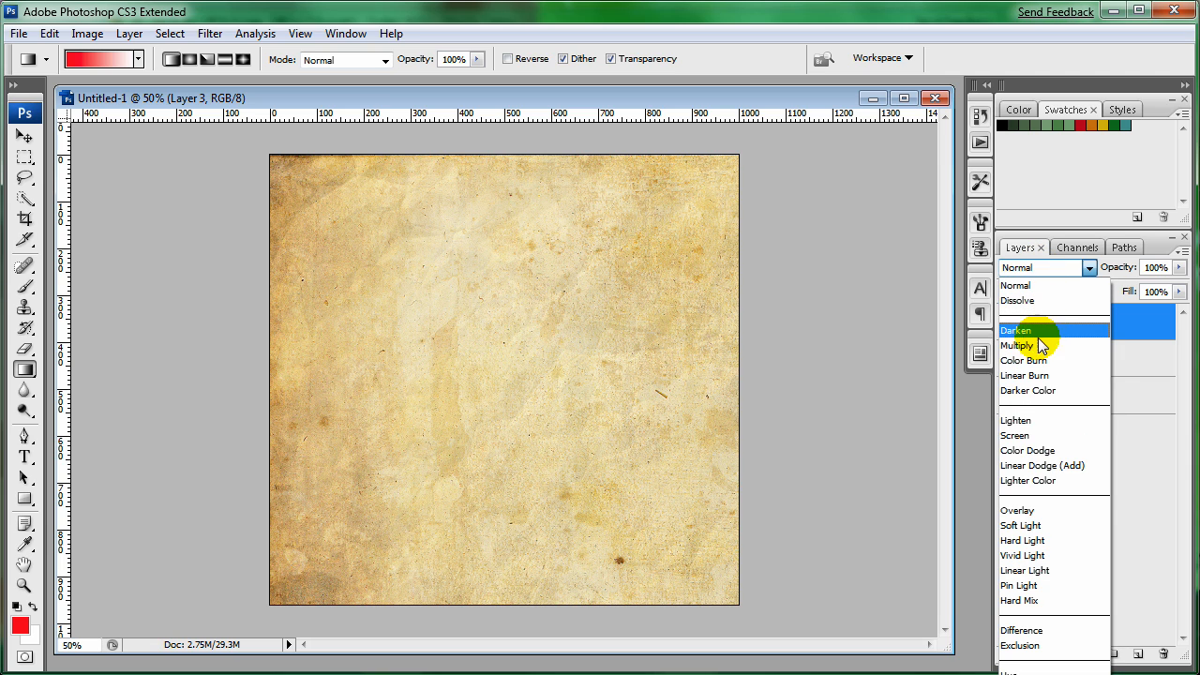
pyautogui.click(1017, 345)
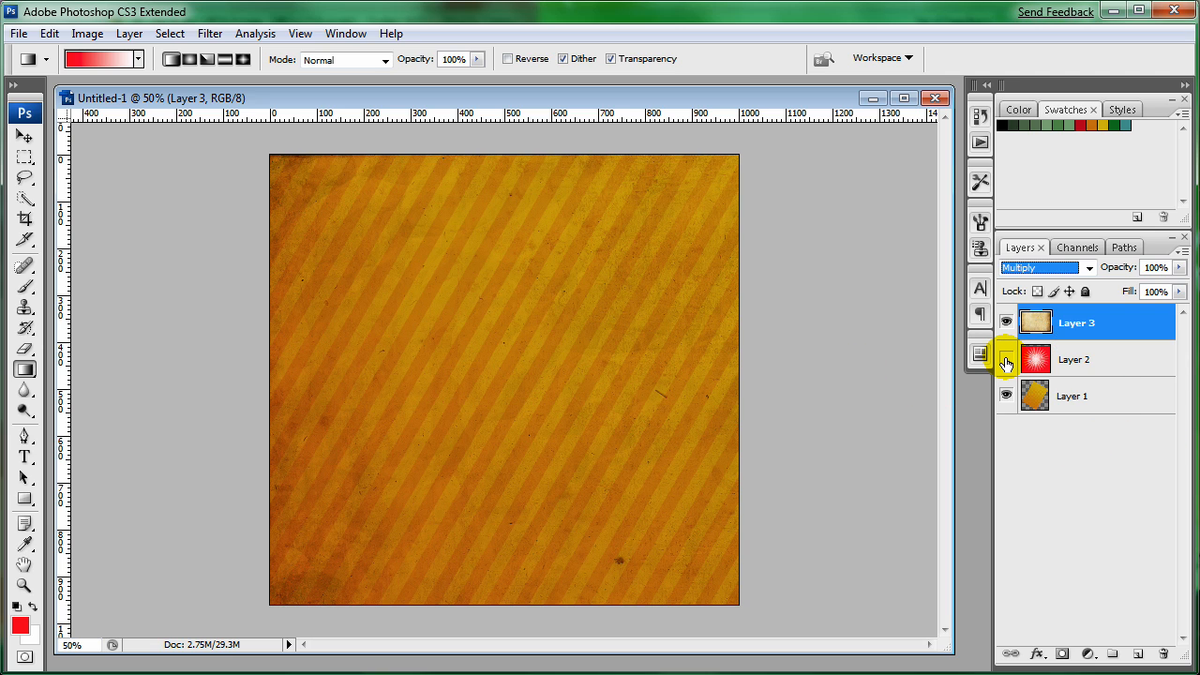
pyautogui.click(1007, 362)
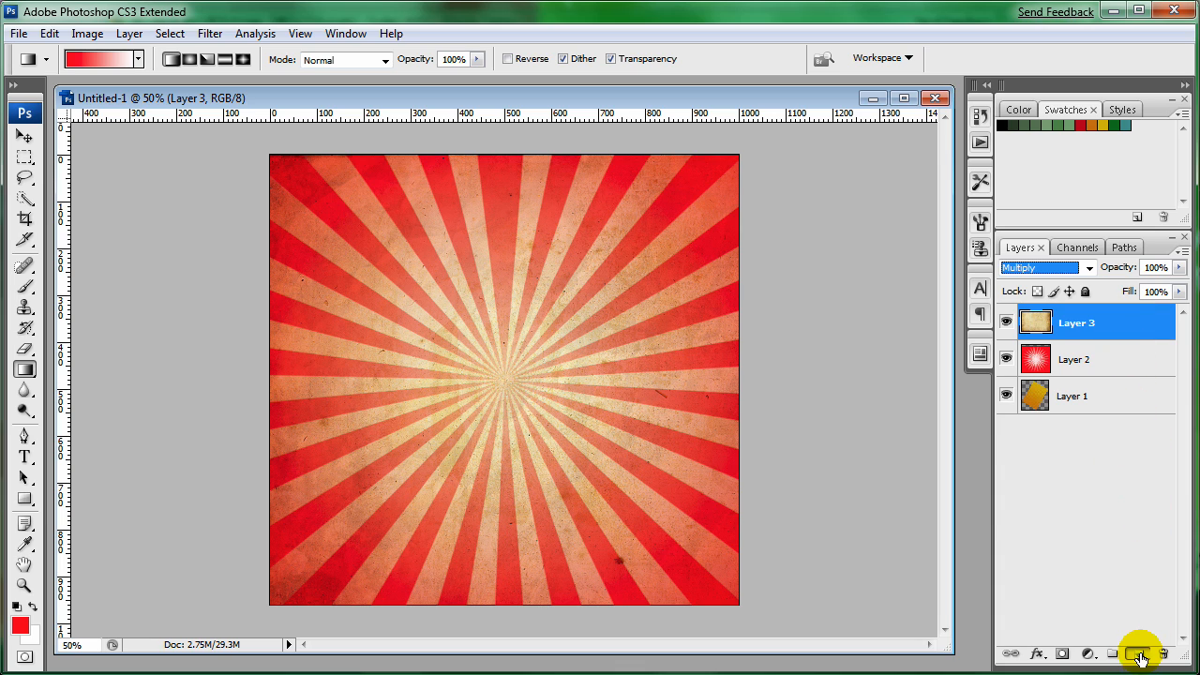
pyautogui.click(1138, 653)
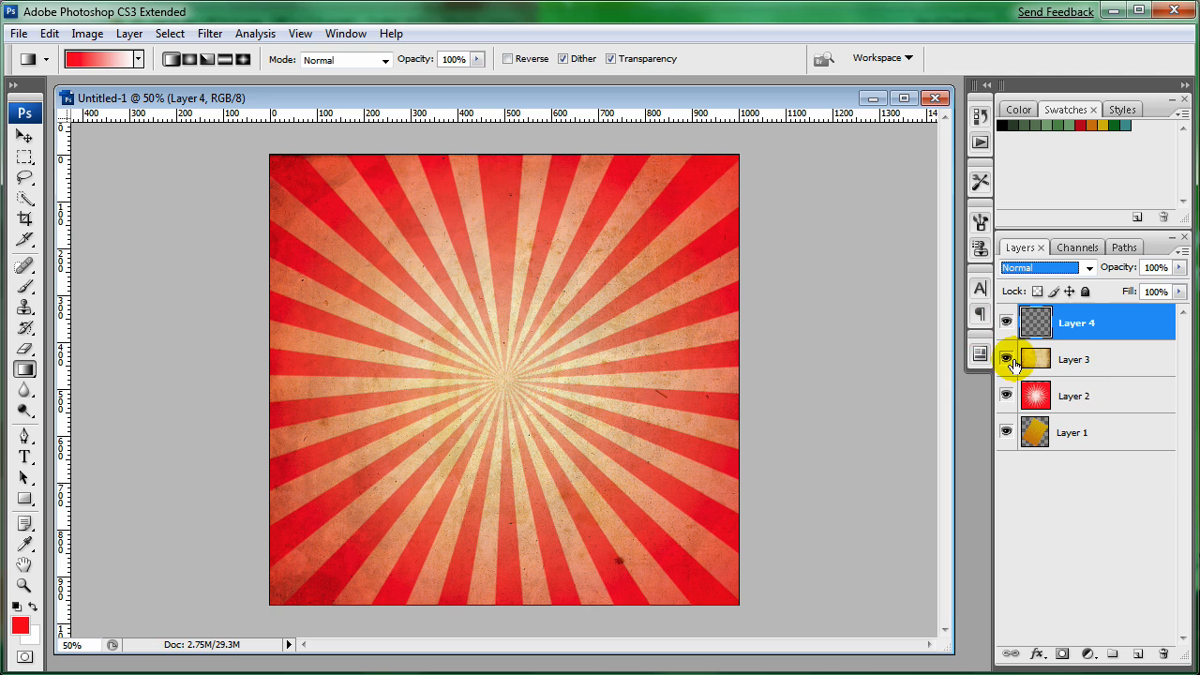
# Step: Hide the sunburst layer and marquee-fill a red vertical strip on Layer 4, duplicated side by side
pyautogui.click(1007, 396)
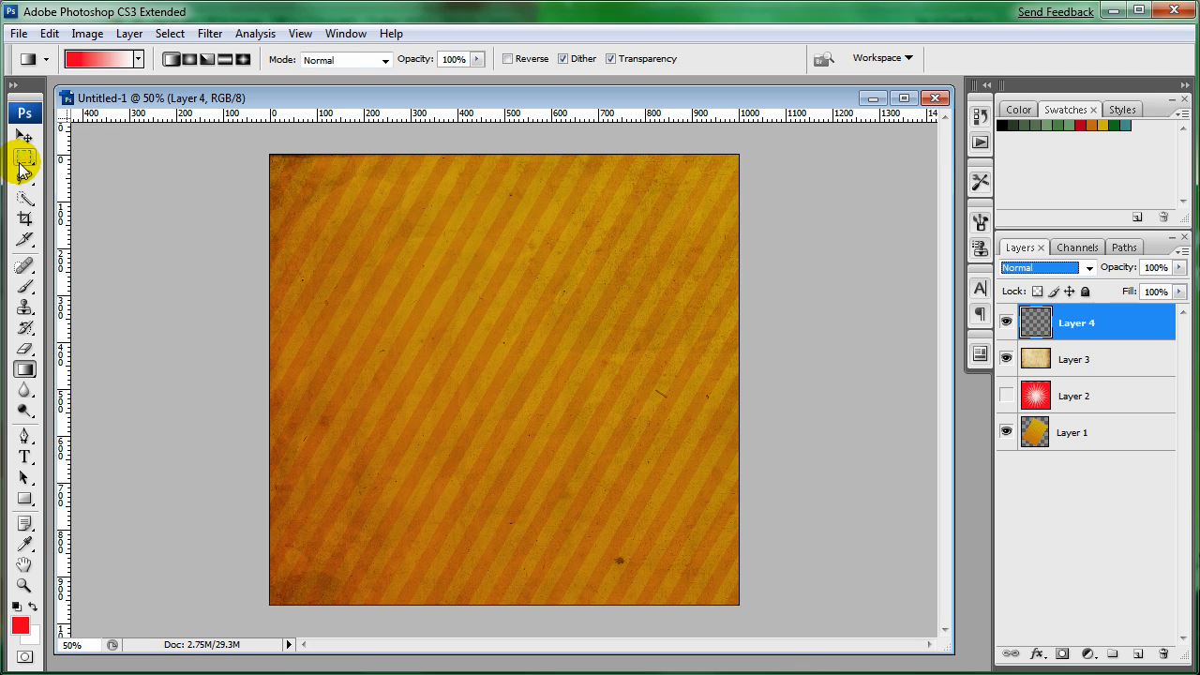
pyautogui.click(23, 135)
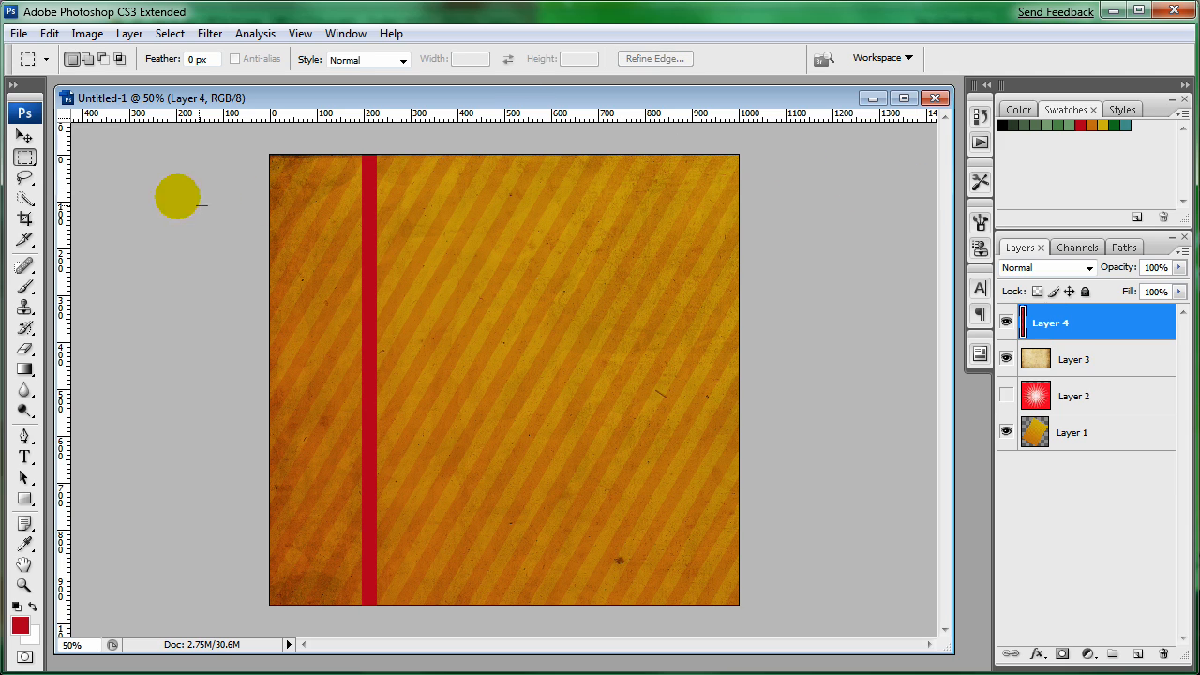
pyautogui.click(24, 135)
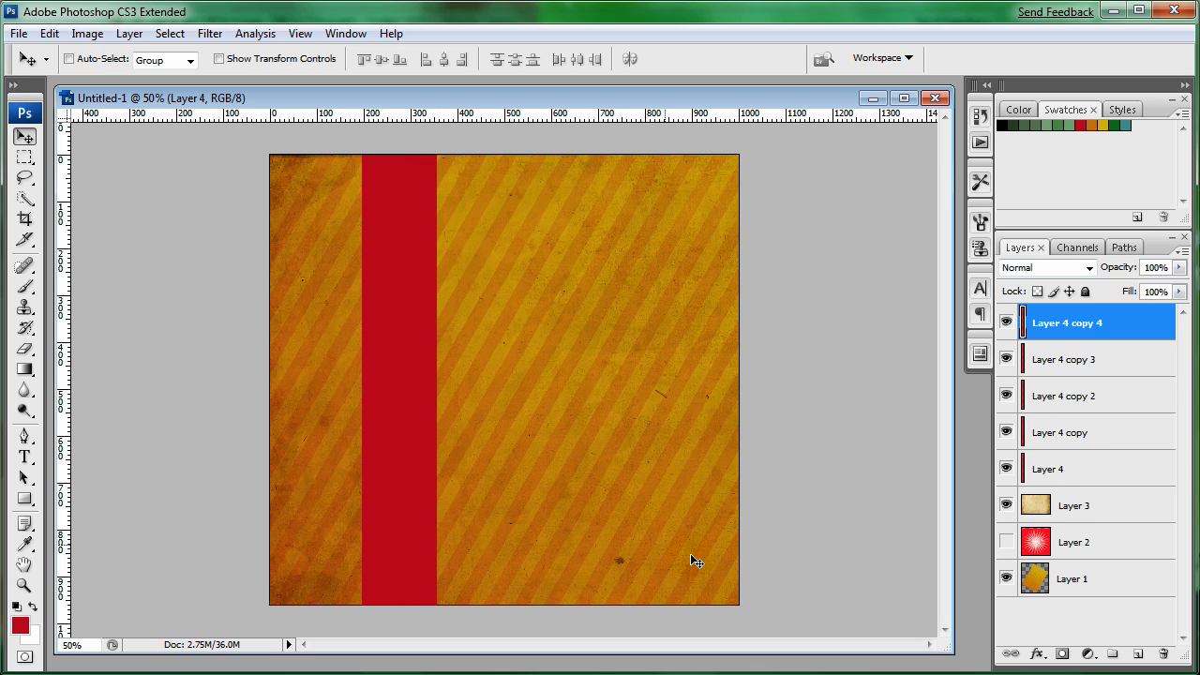
# Step: Recolour the copied strip layers orange, yellow and green via the Color Picker
pyautogui.click(1062, 431)
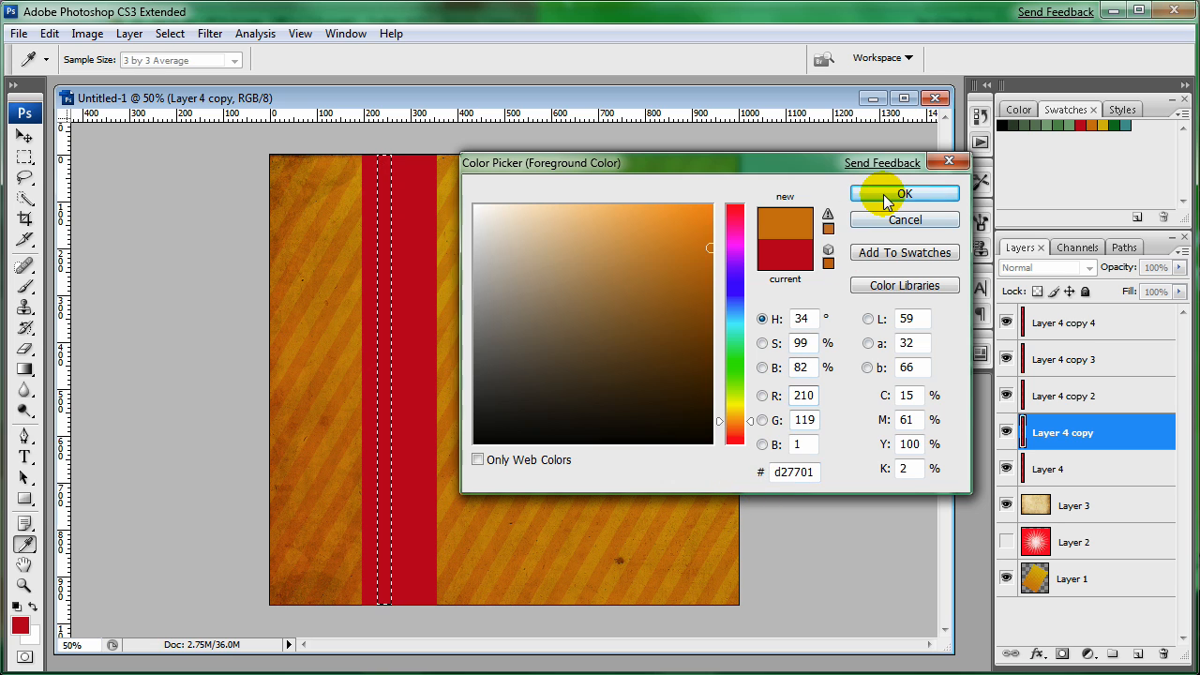
pyautogui.click(904, 193)
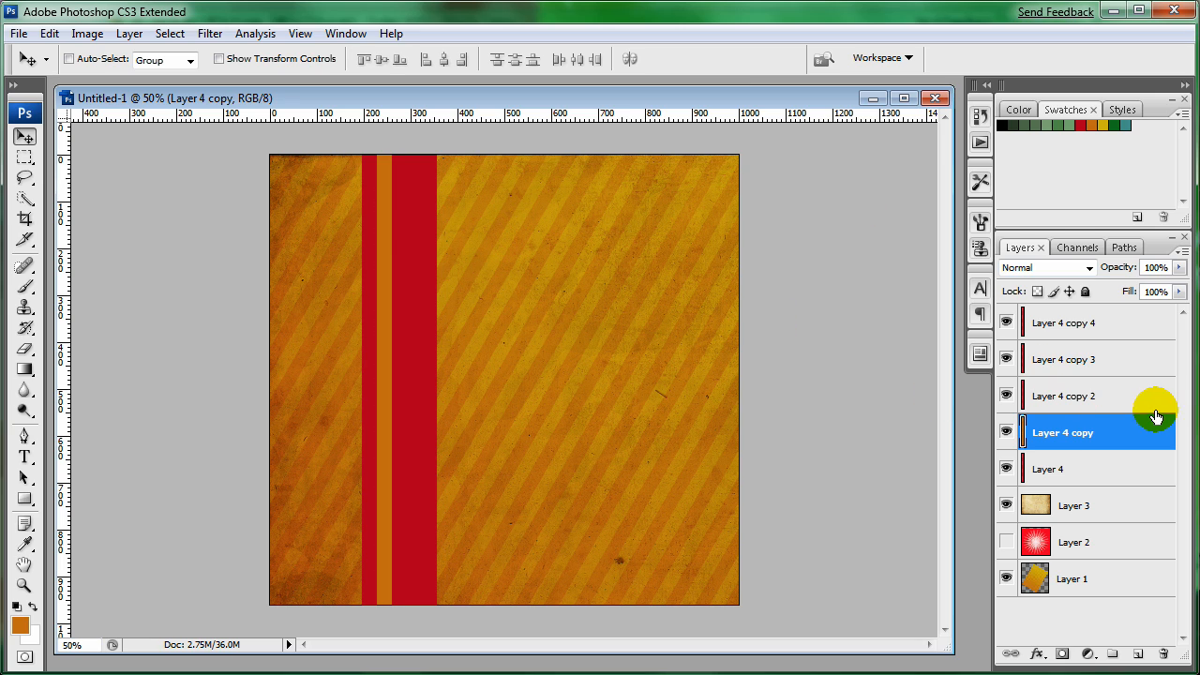
pyautogui.click(1065, 393)
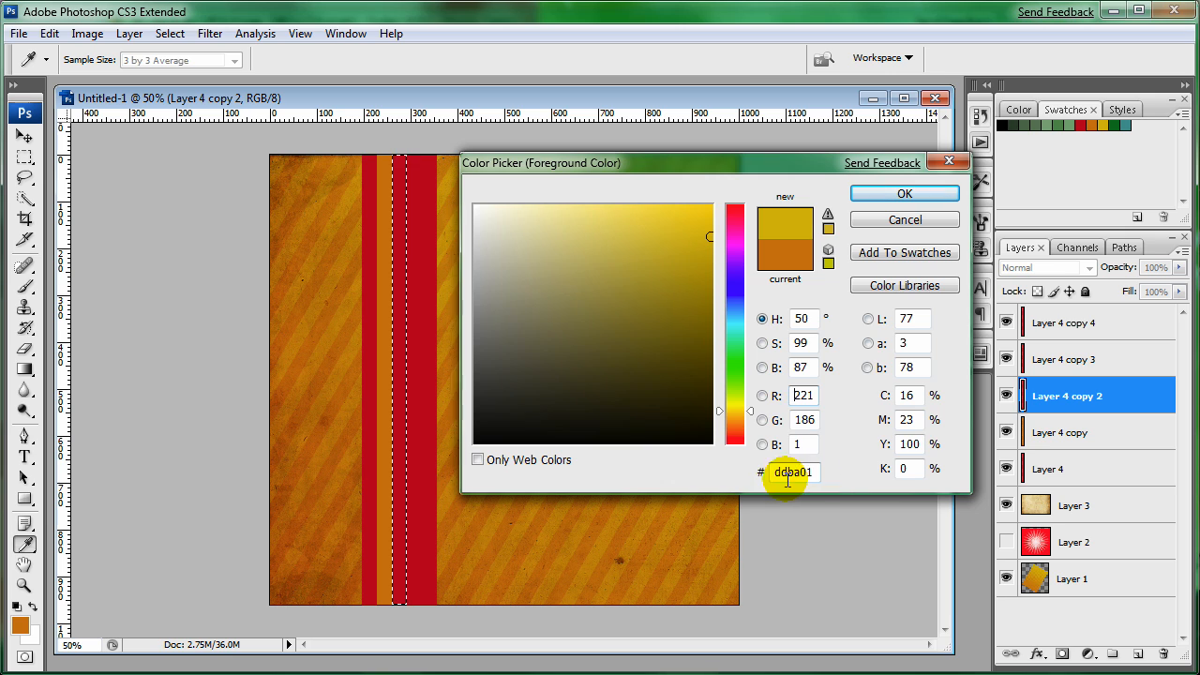
pyautogui.click(904, 193)
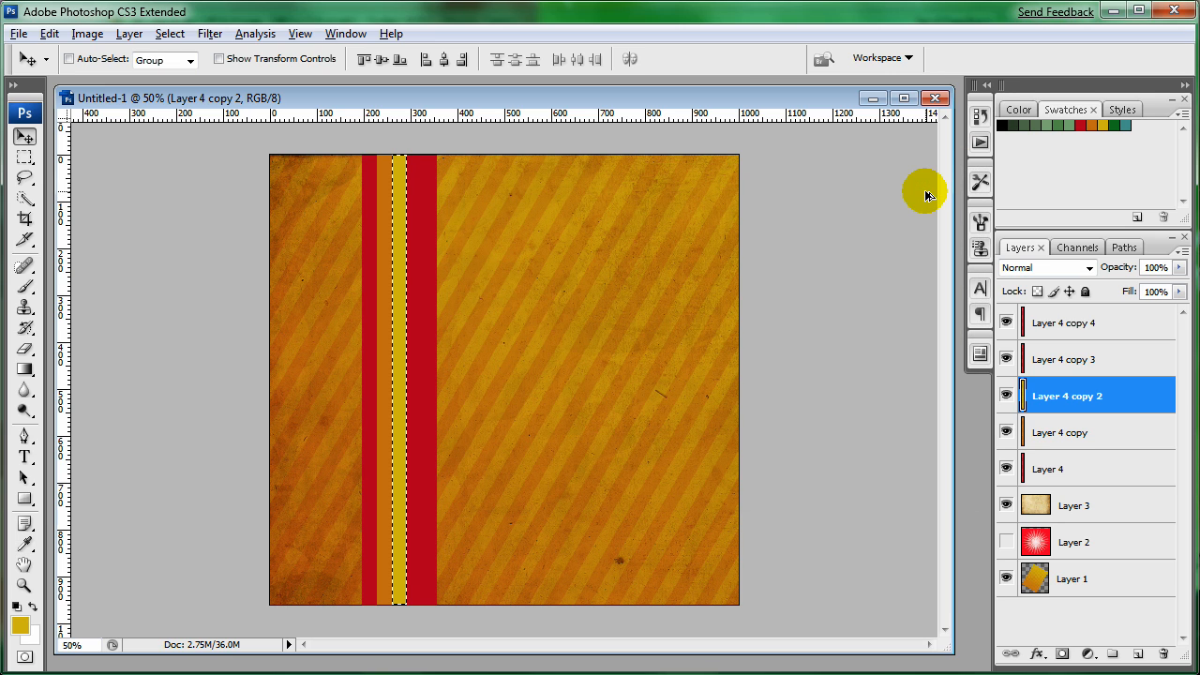
pyautogui.click(1065, 359)
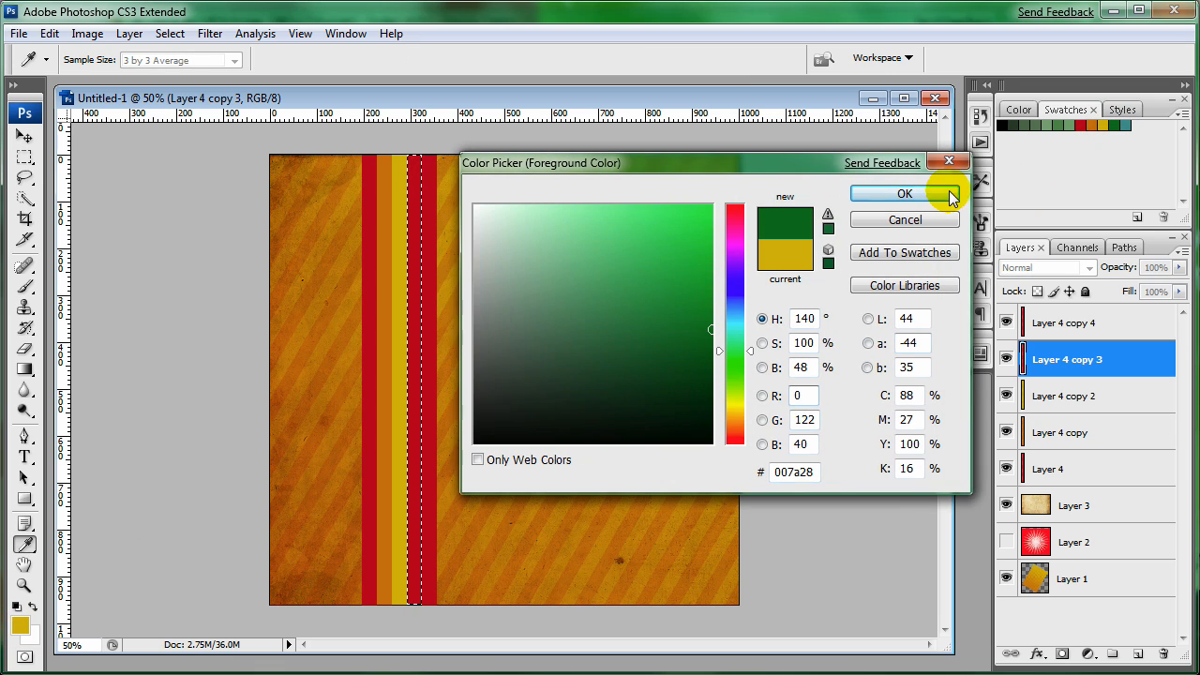
pyautogui.click(904, 193)
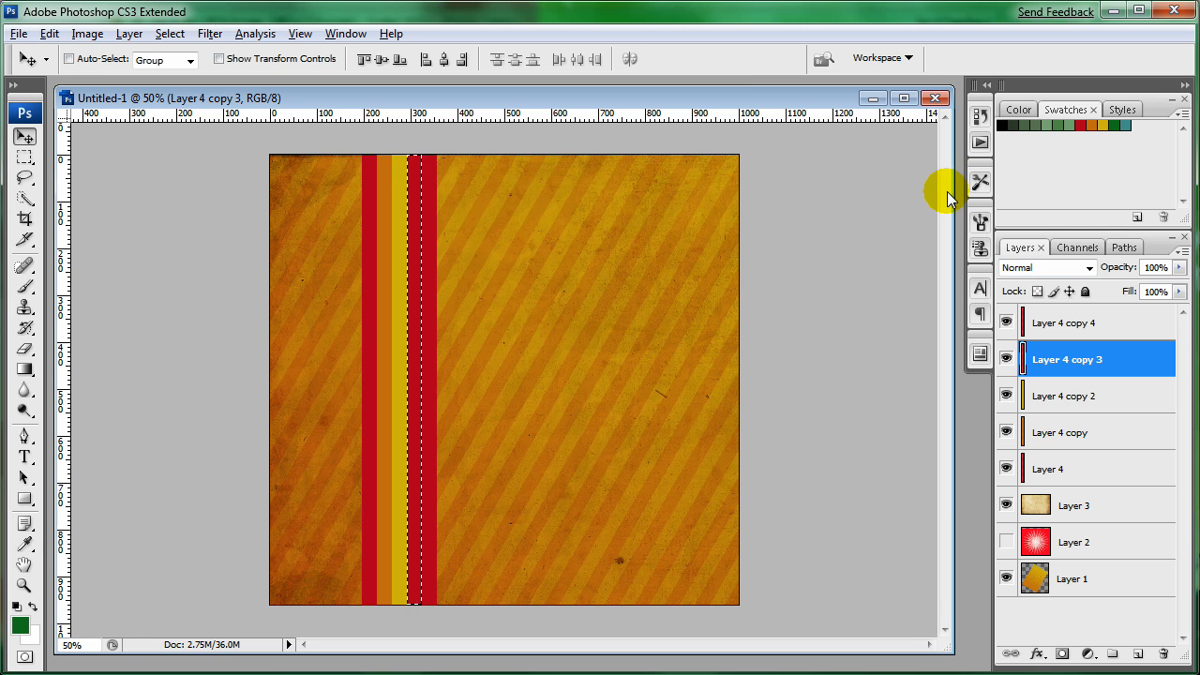
# Step: Fill the top band with teal and merge the strip layers into one
pyautogui.click(1065, 323)
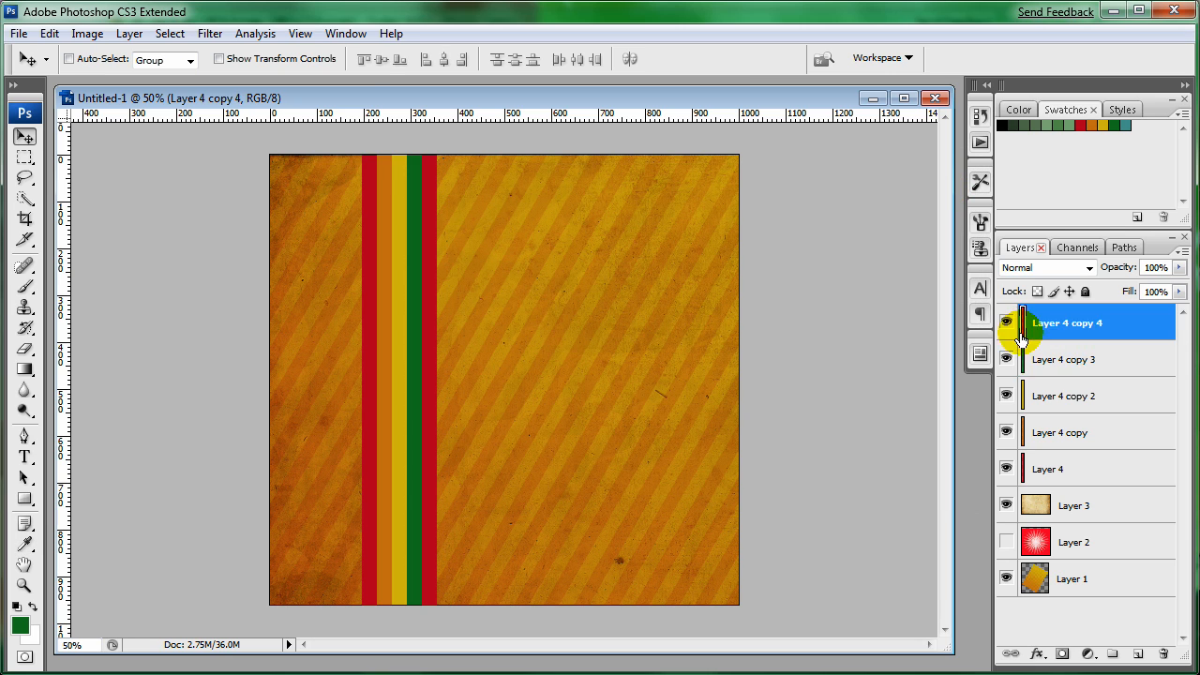
pyautogui.click(21, 627)
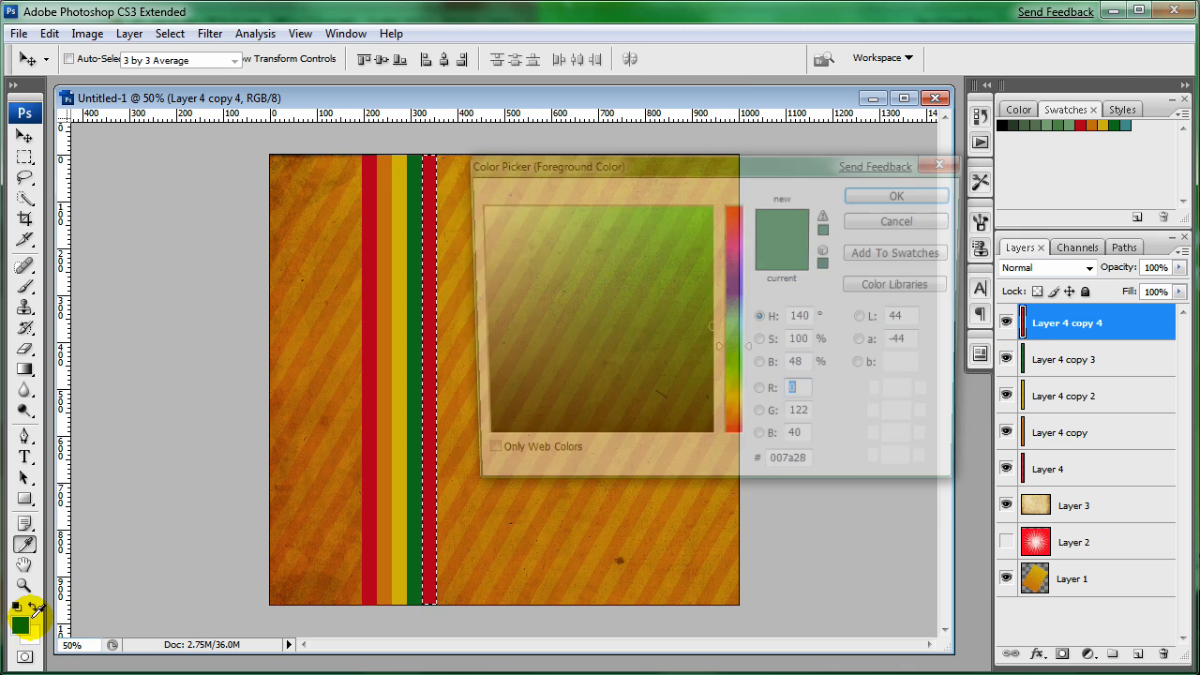
pyautogui.click(620, 298)
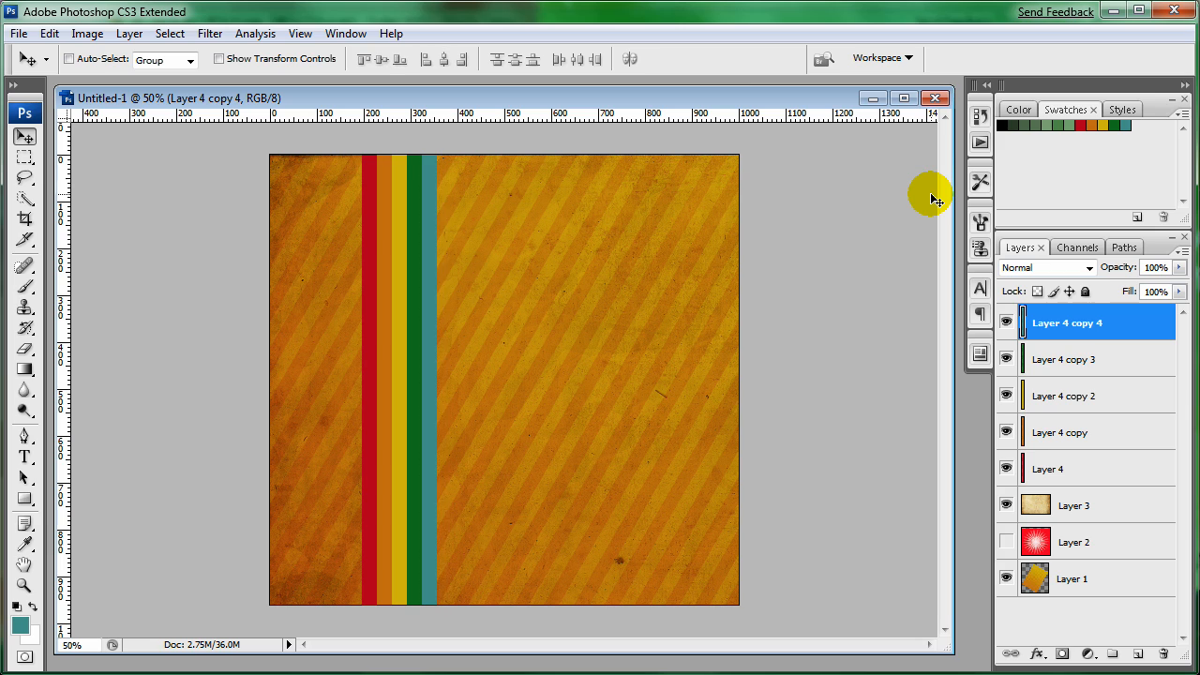
pyautogui.click(1051, 469)
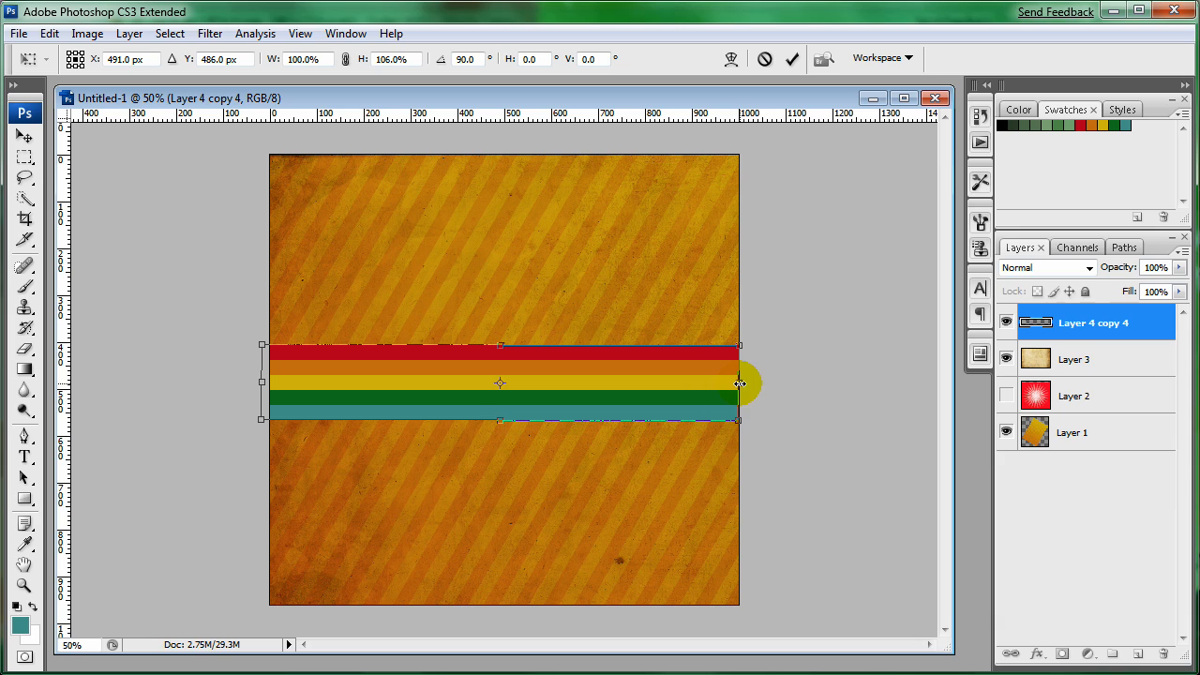
# Step: Stretch the rotated horizontal bands to 114% width and 80% height across the canvas
pyautogui.moveTo(739, 383); pyautogui.dragTo(252, 383)
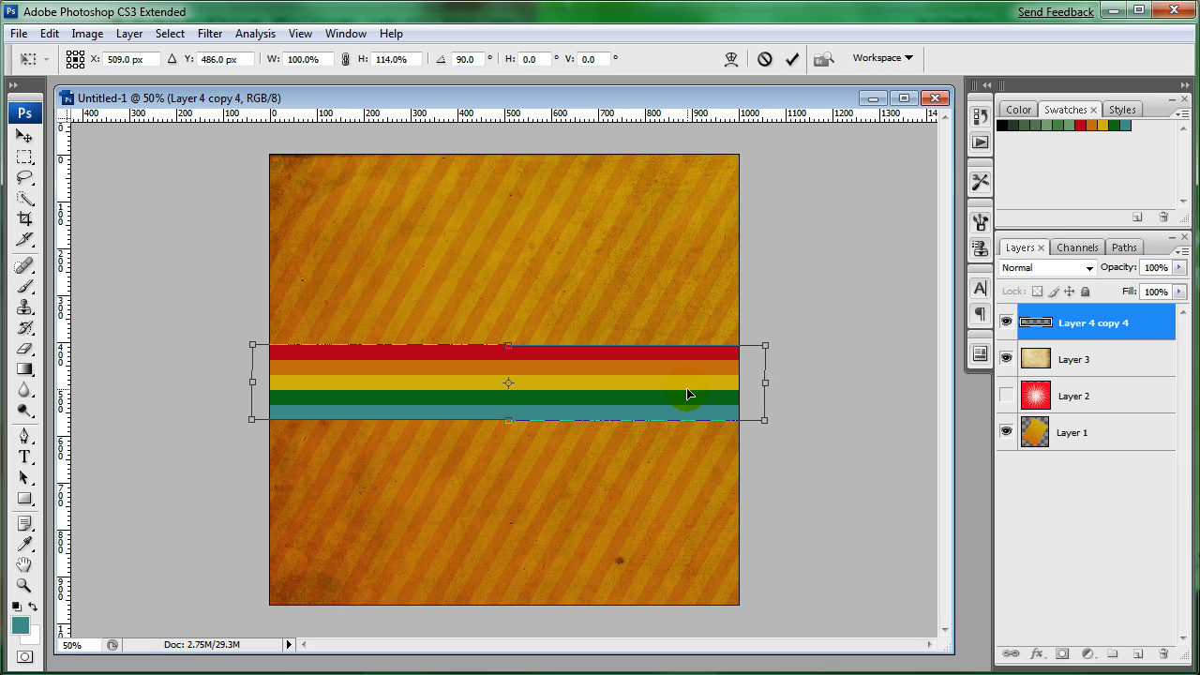
pyautogui.moveTo(505, 349)
pyautogui.write('80')
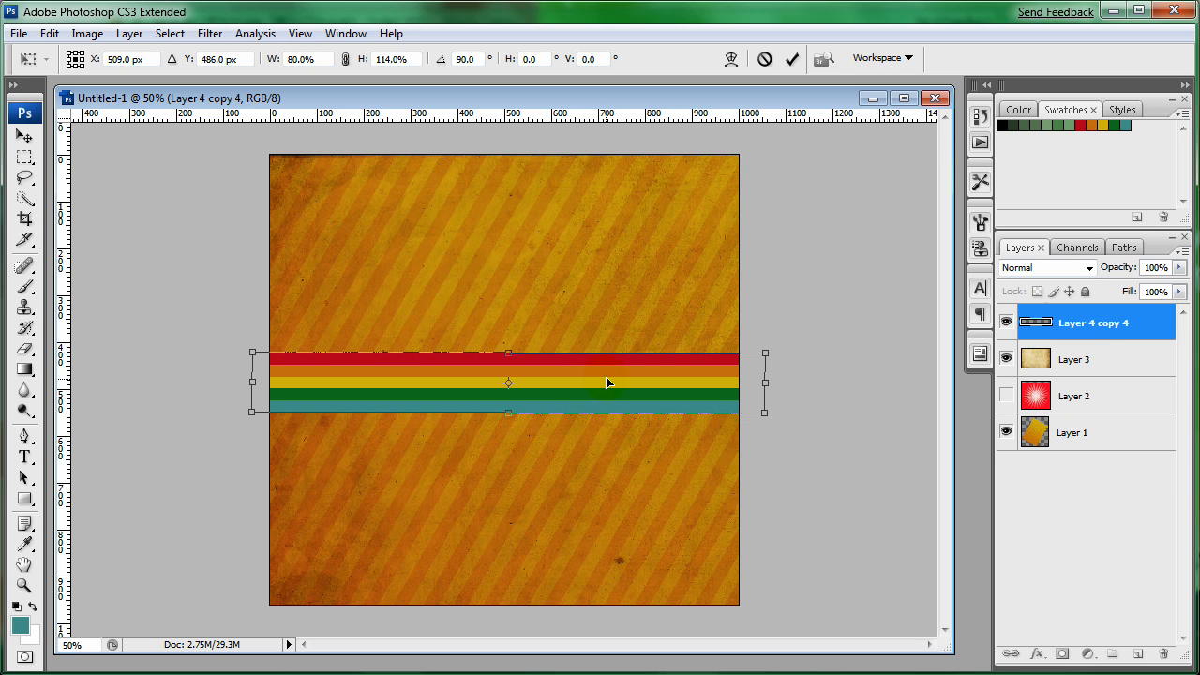
pyautogui.rightClick(600, 383)
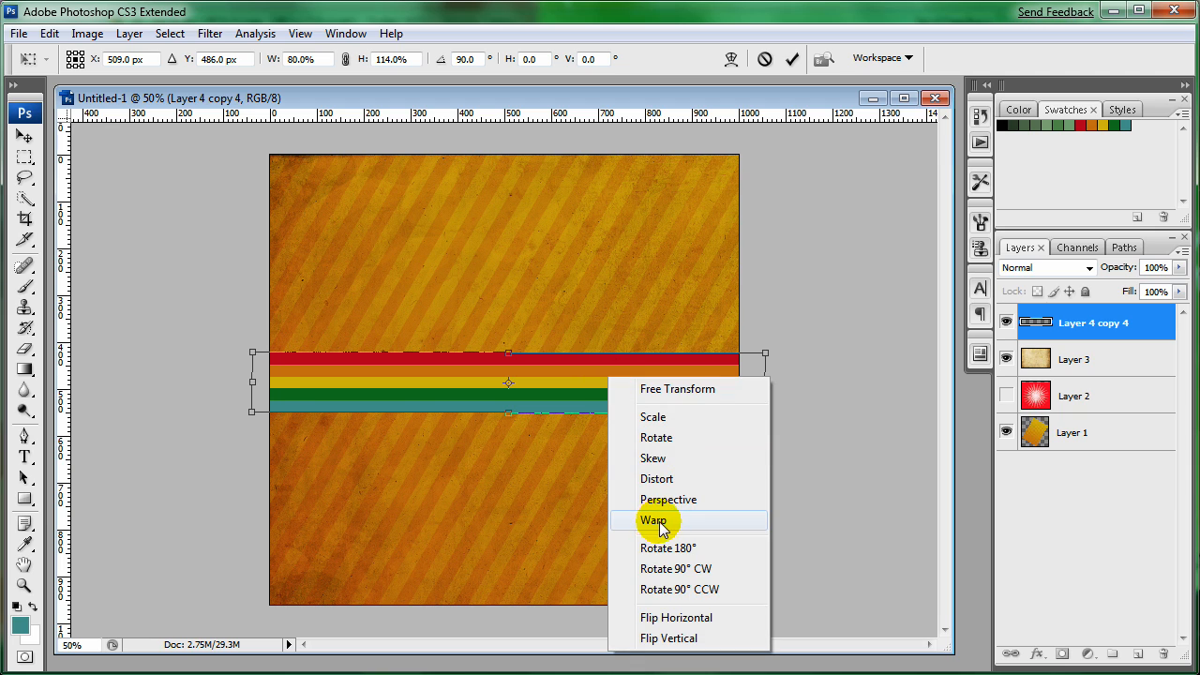
# Step: Experiment with Warp presets on the colour bands, trying a wavy Flag bend
pyautogui.click(652, 519)
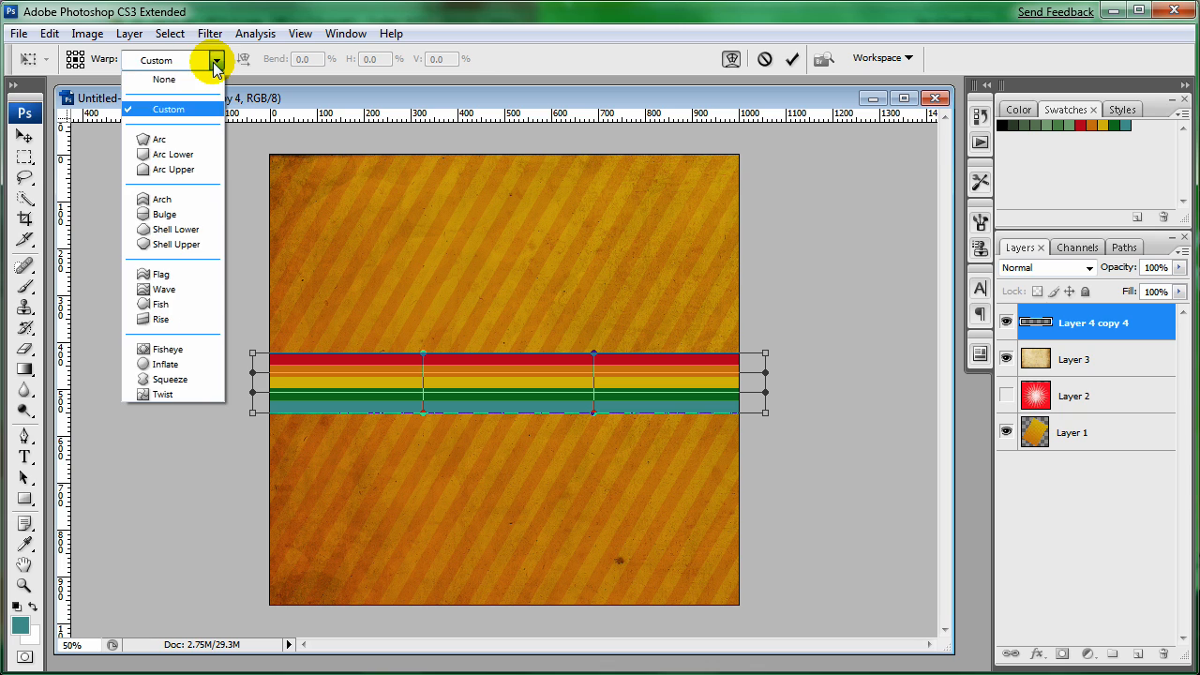
pyautogui.moveTo(176, 229)
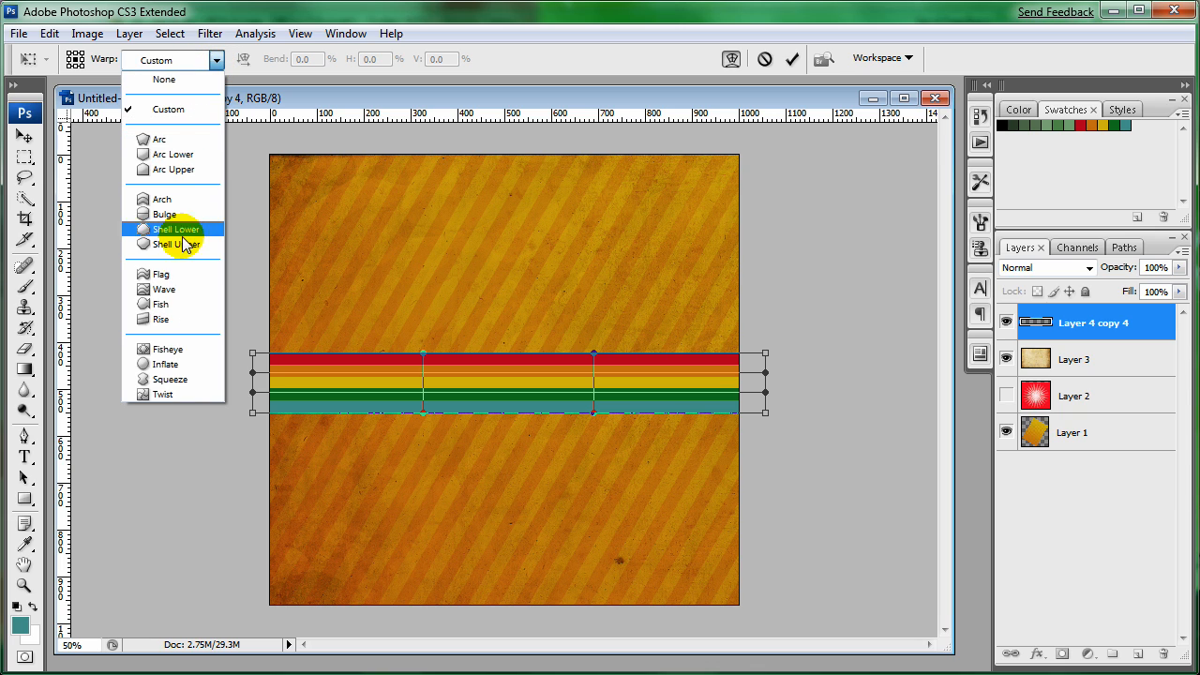
pyautogui.click(161, 273)
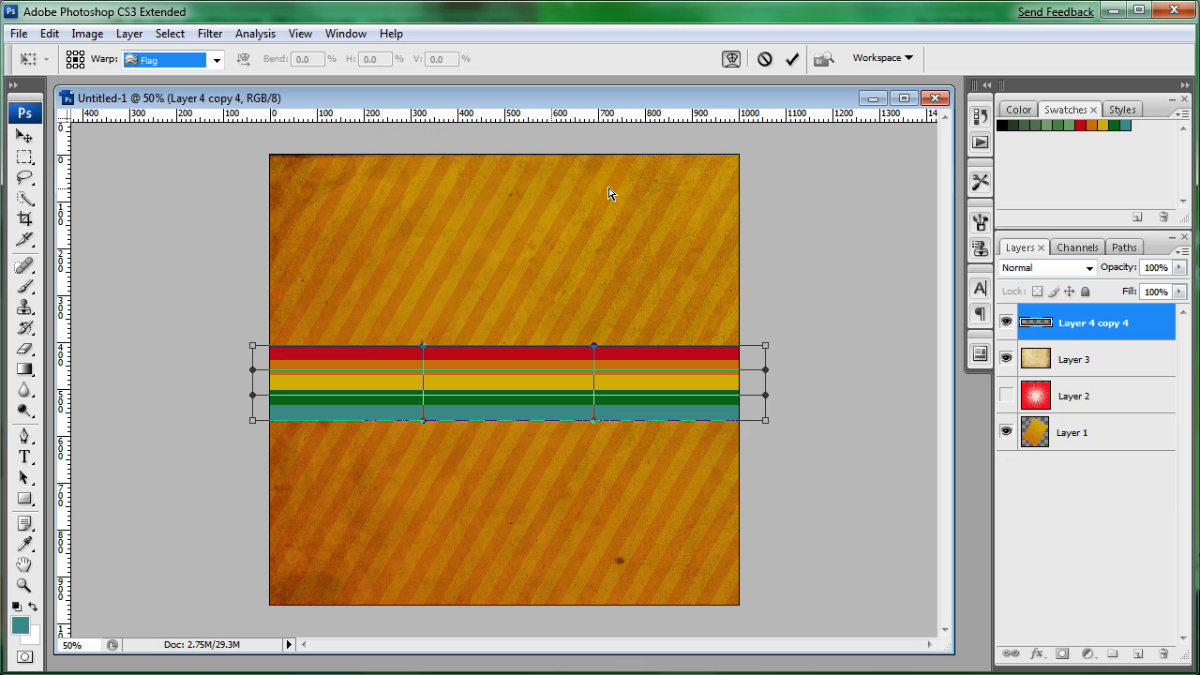
pyautogui.click(792, 59)
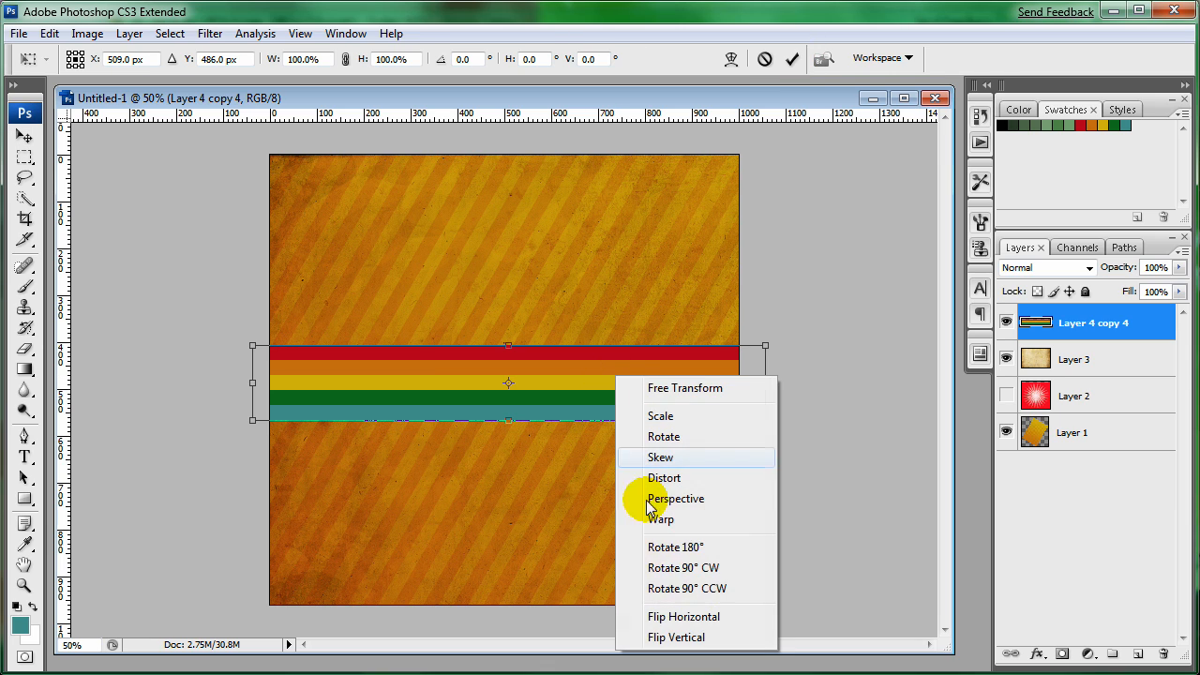
pyautogui.click(660, 519)
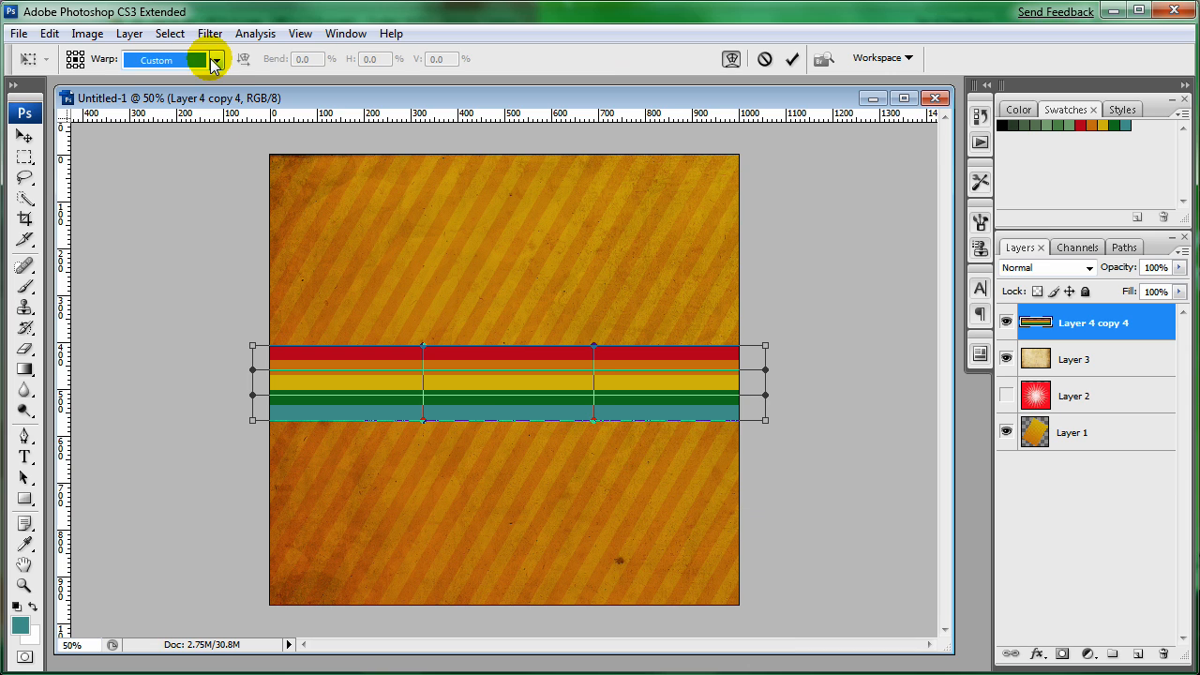
pyautogui.click(214, 58)
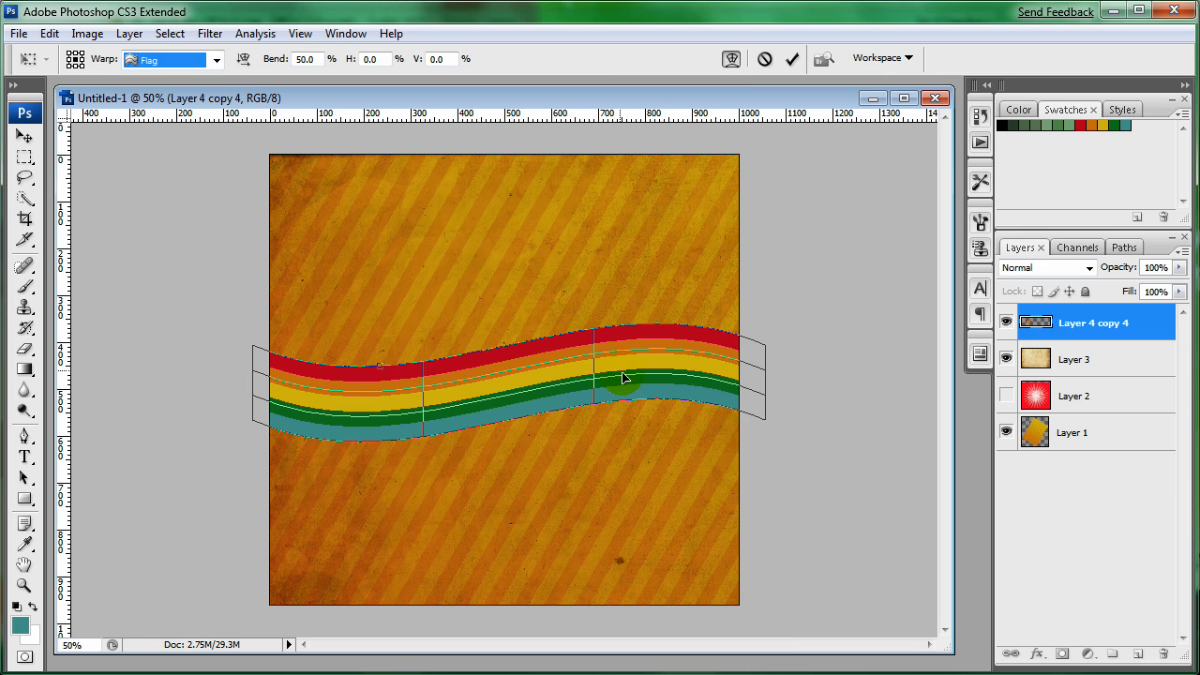
pyautogui.moveTo(221, 98)
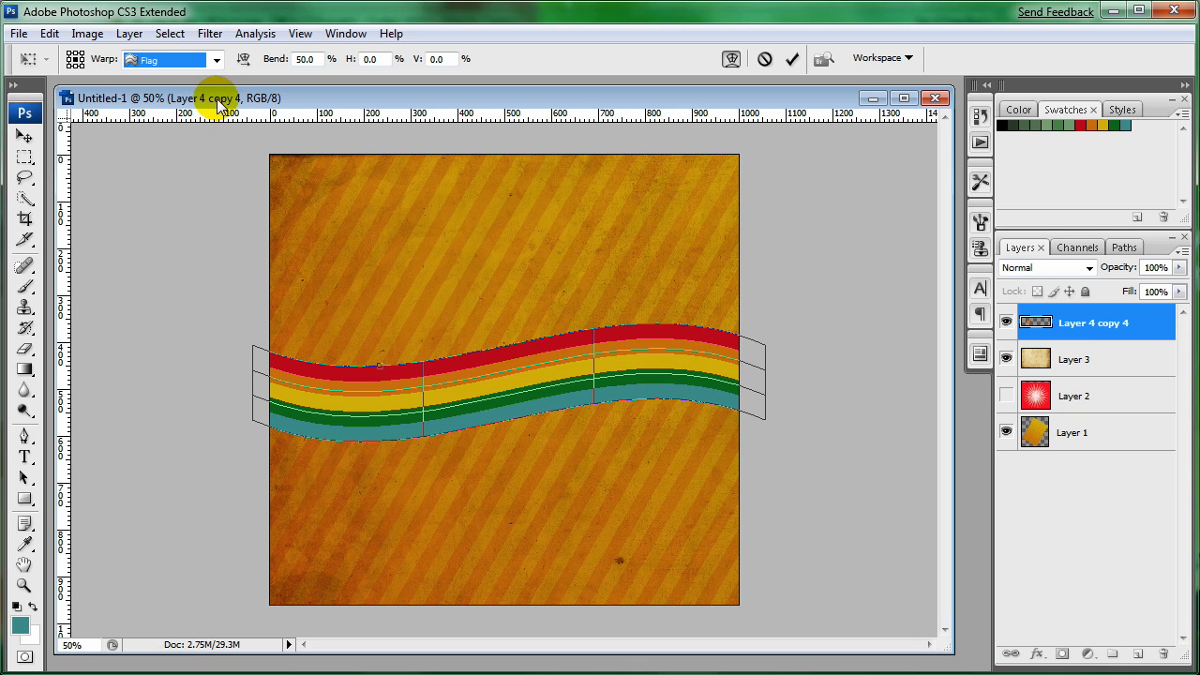
pyautogui.moveTo(309, 103)
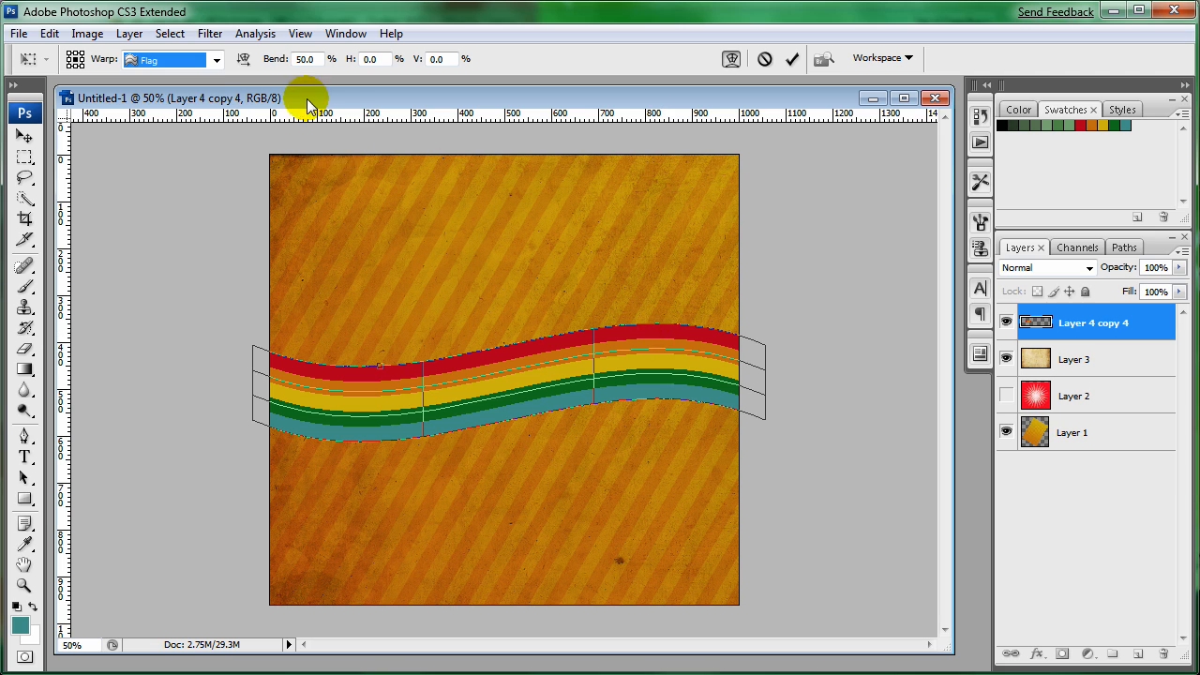
# Step: Warp the bands with the Arc preset, commit it, and reveal the red sunburst layer behind
pyautogui.click(218, 58)
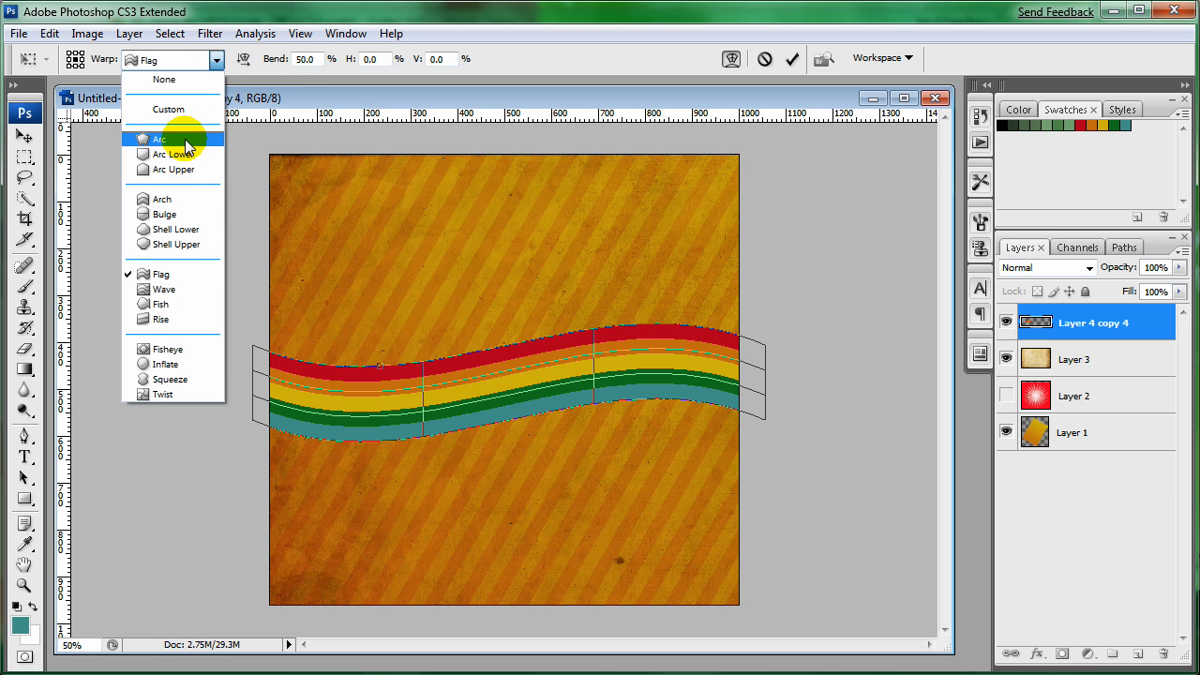
pyautogui.click(158, 138)
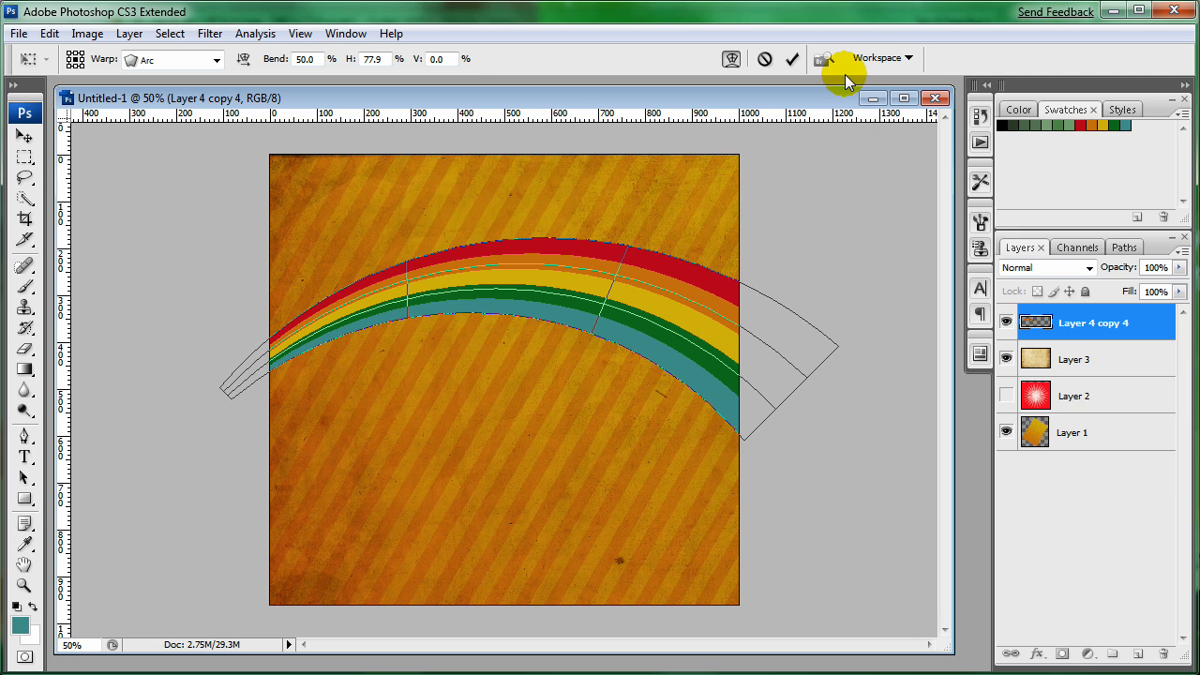
pyautogui.click(792, 58)
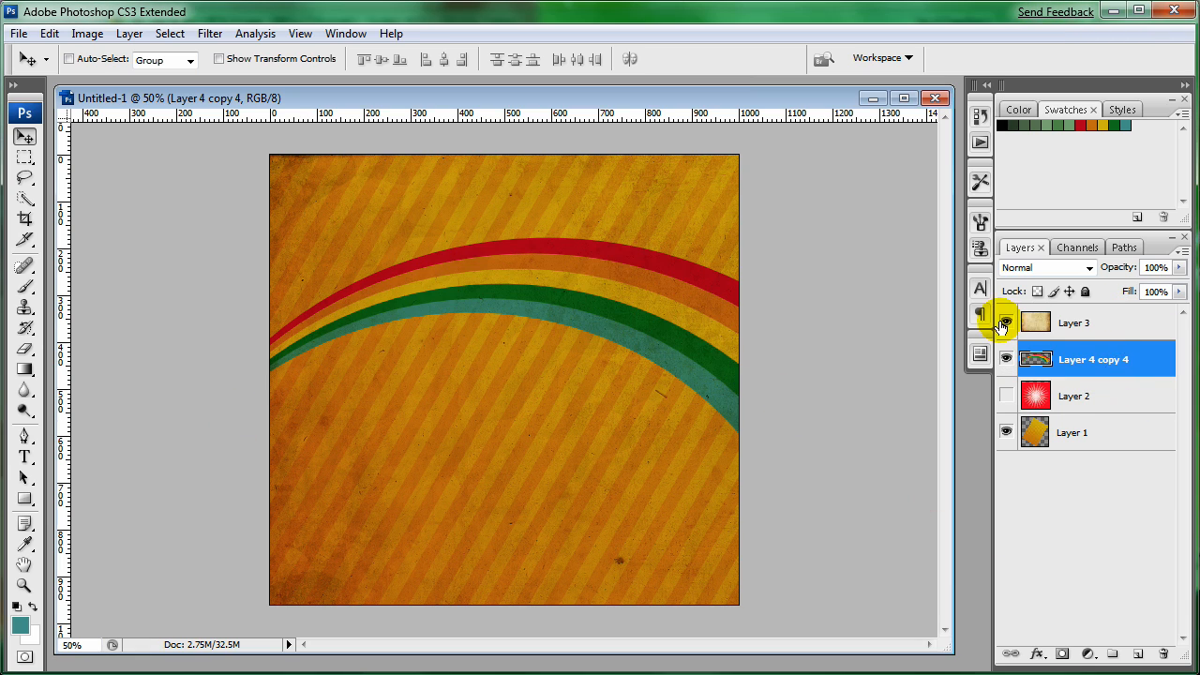
pyautogui.click(1007, 394)
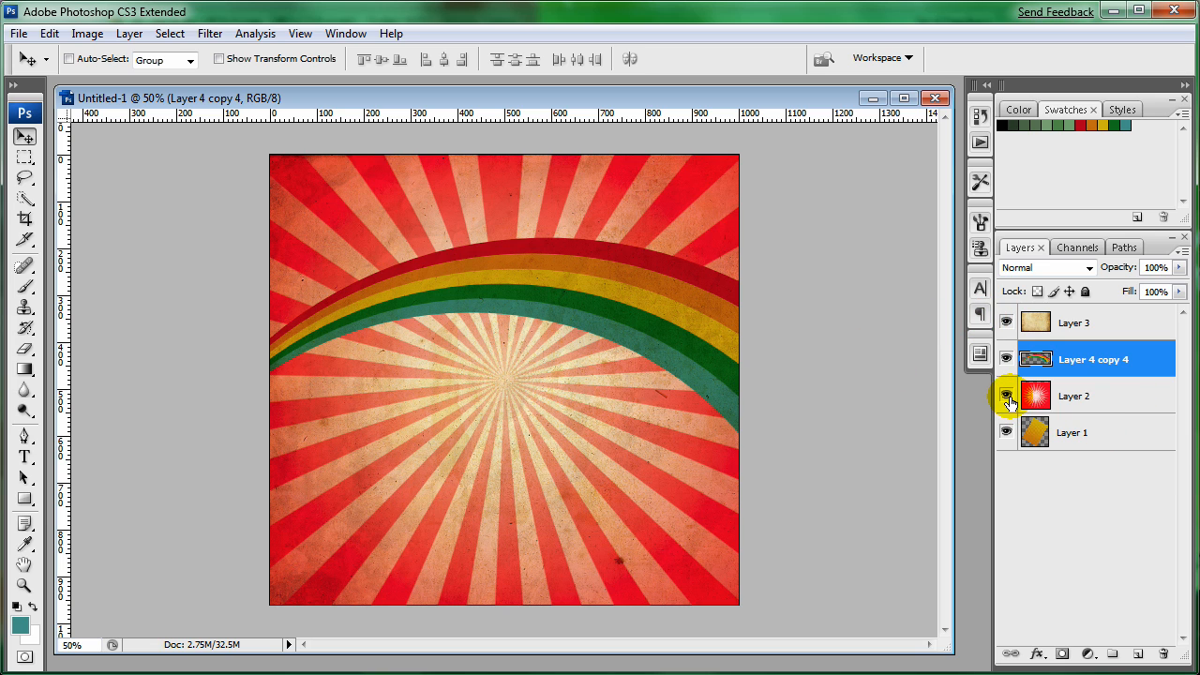
pyautogui.click(1007, 394)
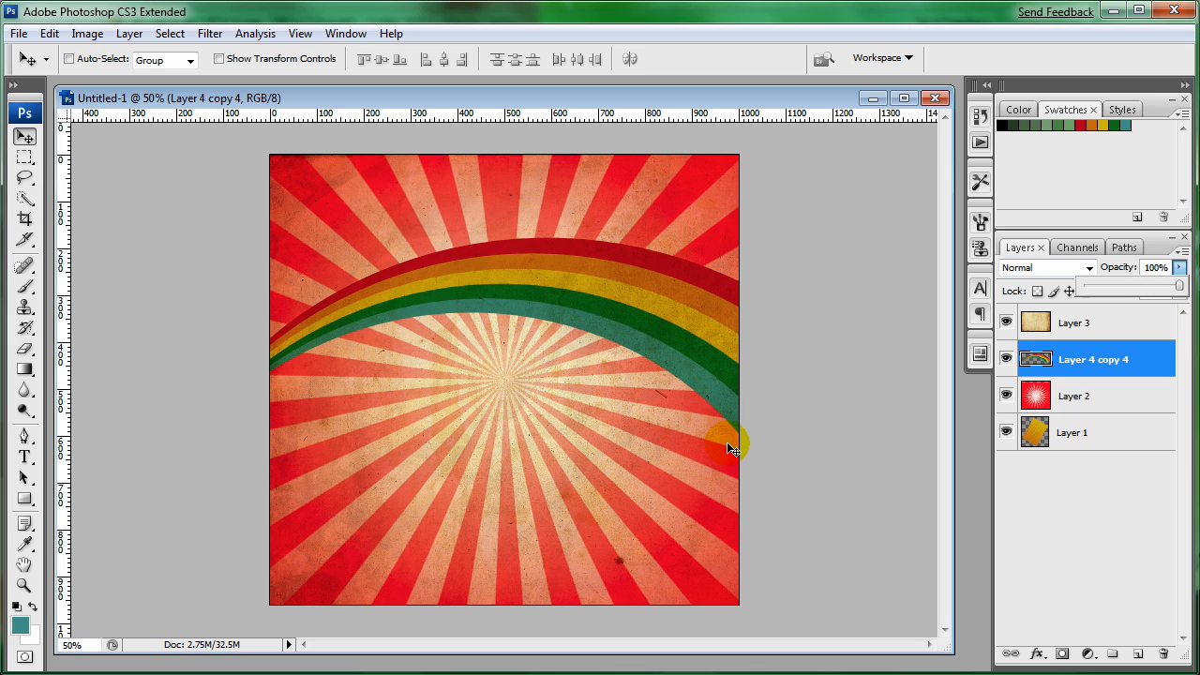
pyautogui.moveTo(837, 428)
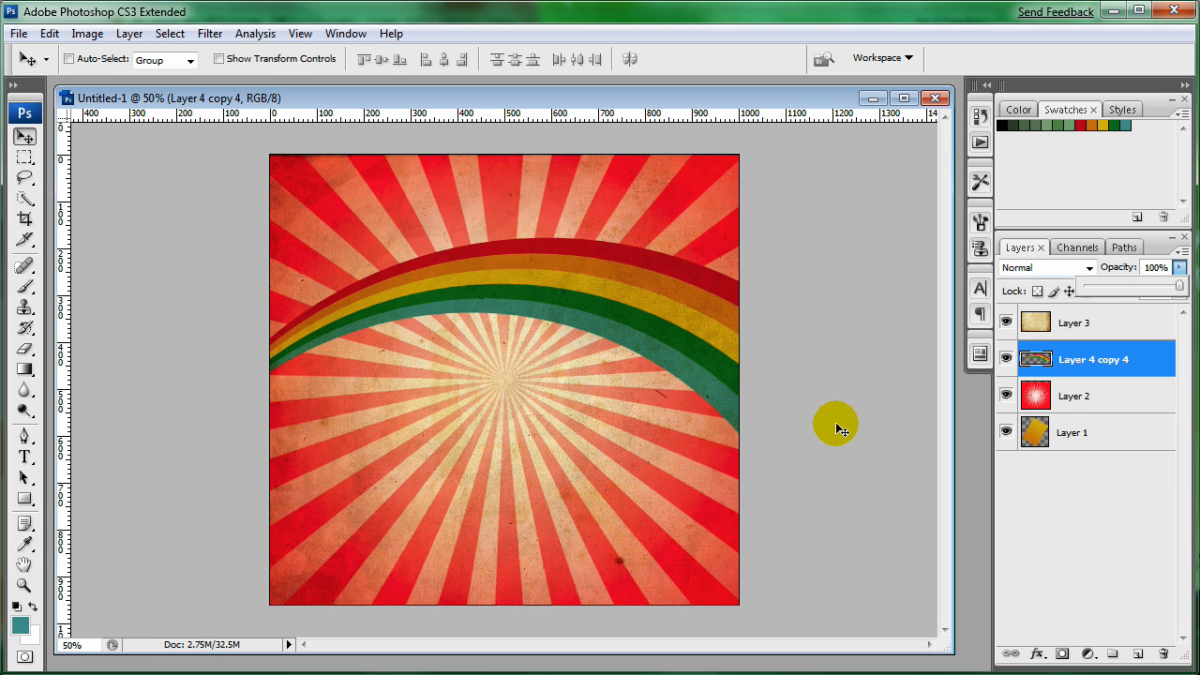
pyautogui.moveTo(791, 416)
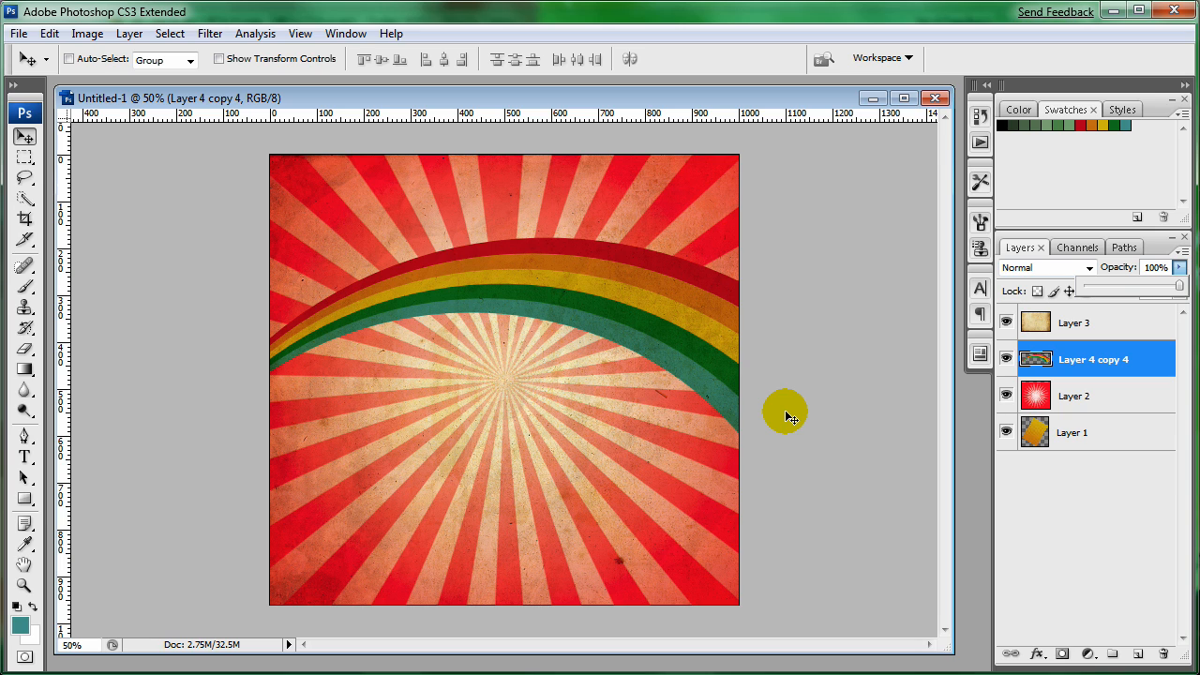
pyautogui.moveTo(795, 497)
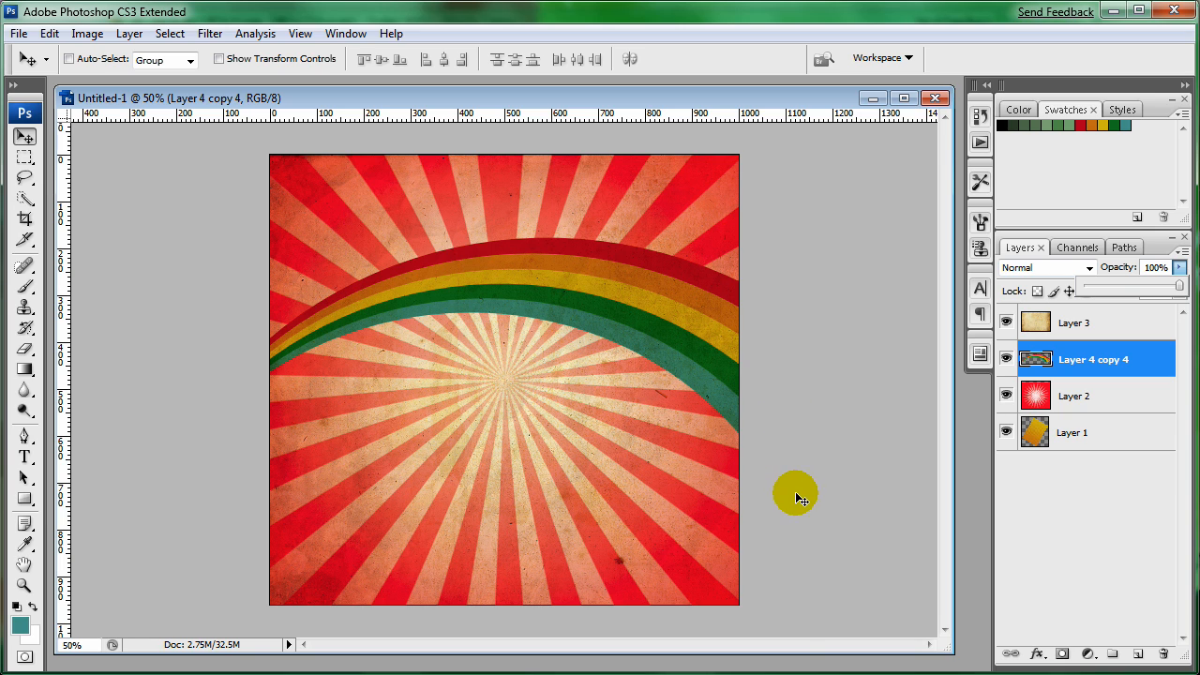